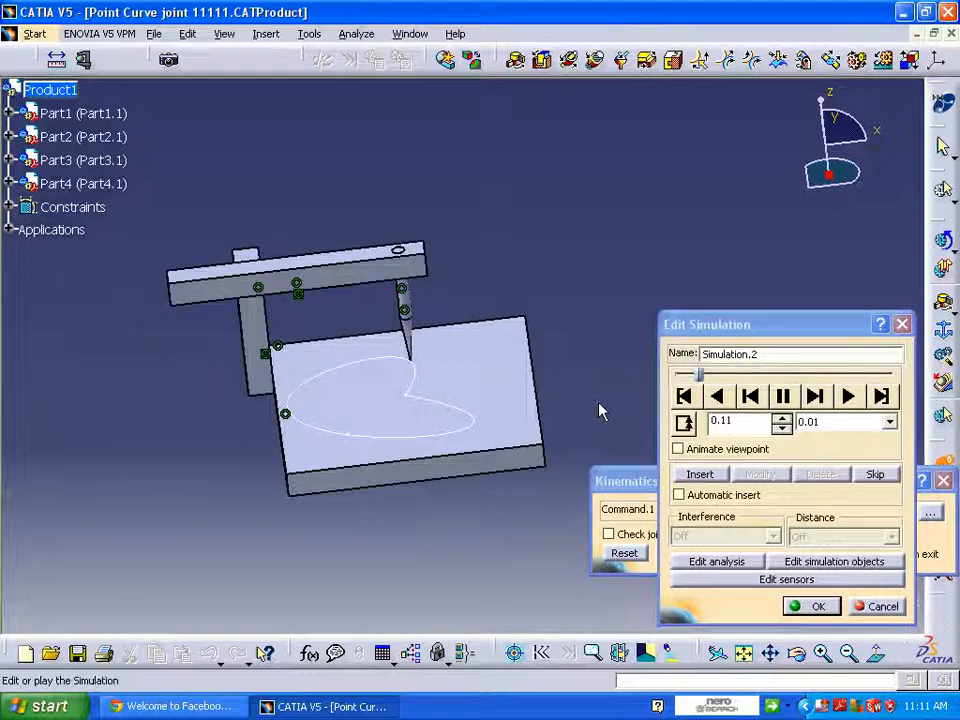
Play the point-curve mechanism simulation, then close the Point Curve joint 11111 product.
click(848, 396)
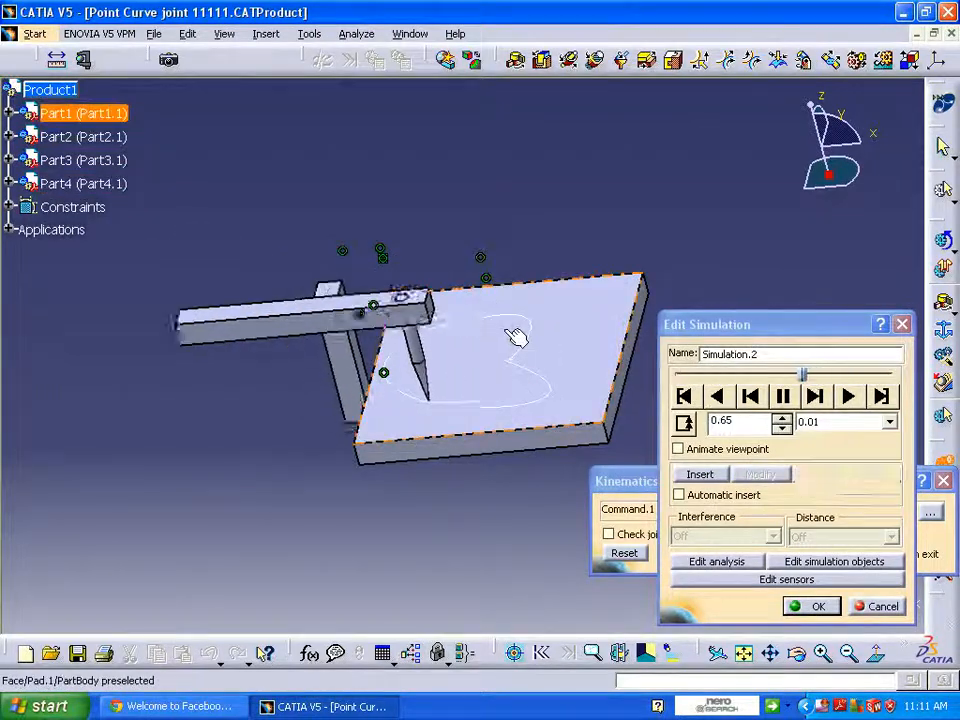
click(848, 396)
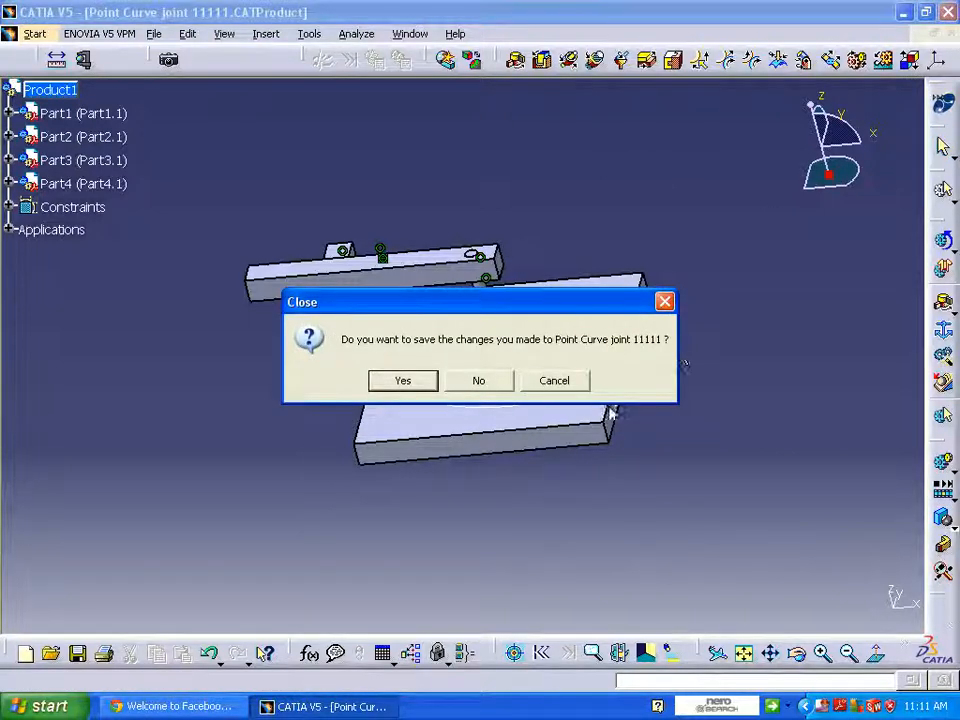
Discard changes to the old assembly and start a new Product1 in DMU Kinematics.
click(478, 380)
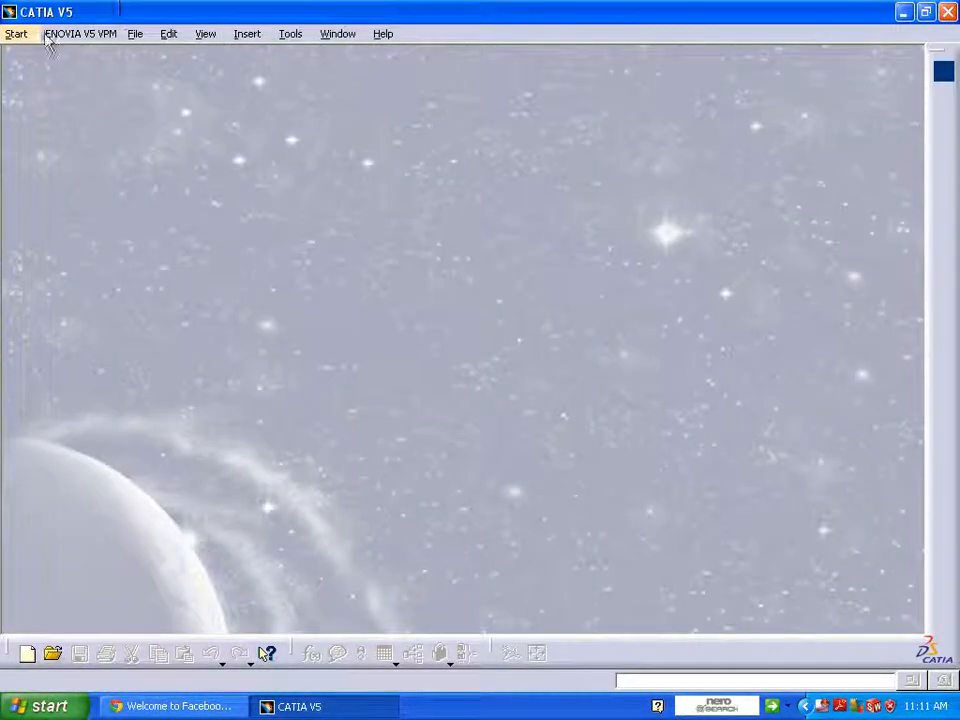
click(16, 32)
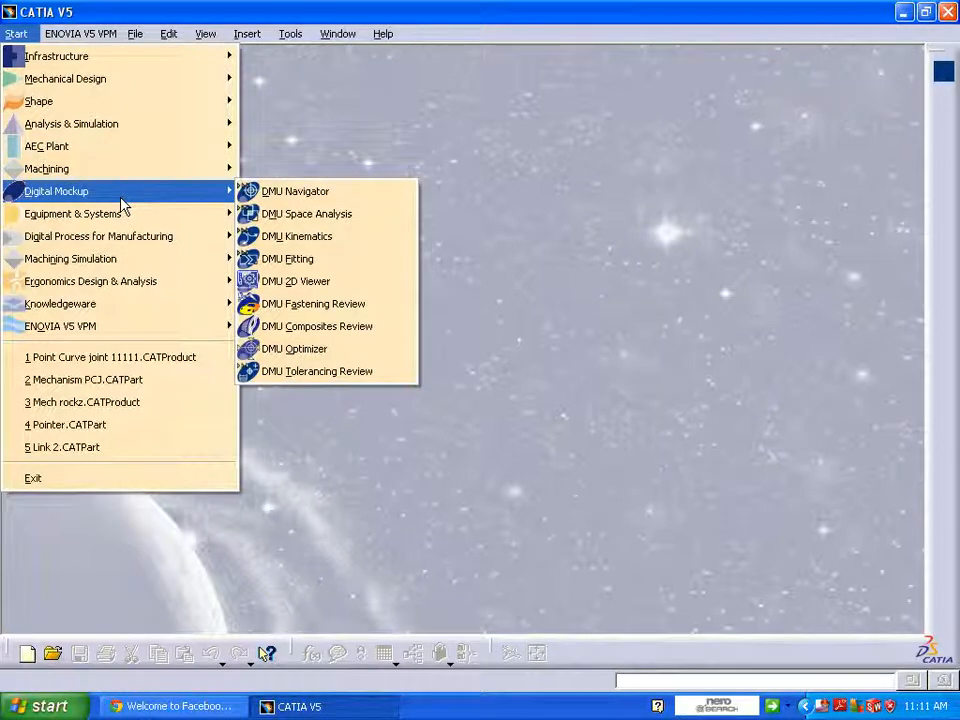
click(296, 236)
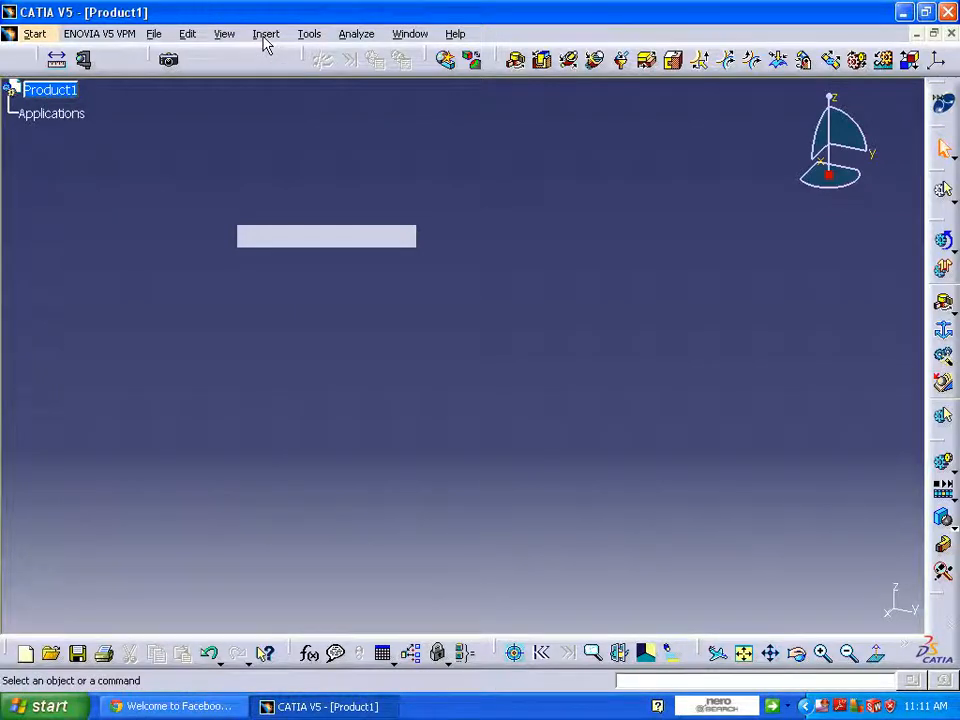
Insert a new Part1 into Product1 and open it for editing with a sketch on the xy plane.
click(266, 32)
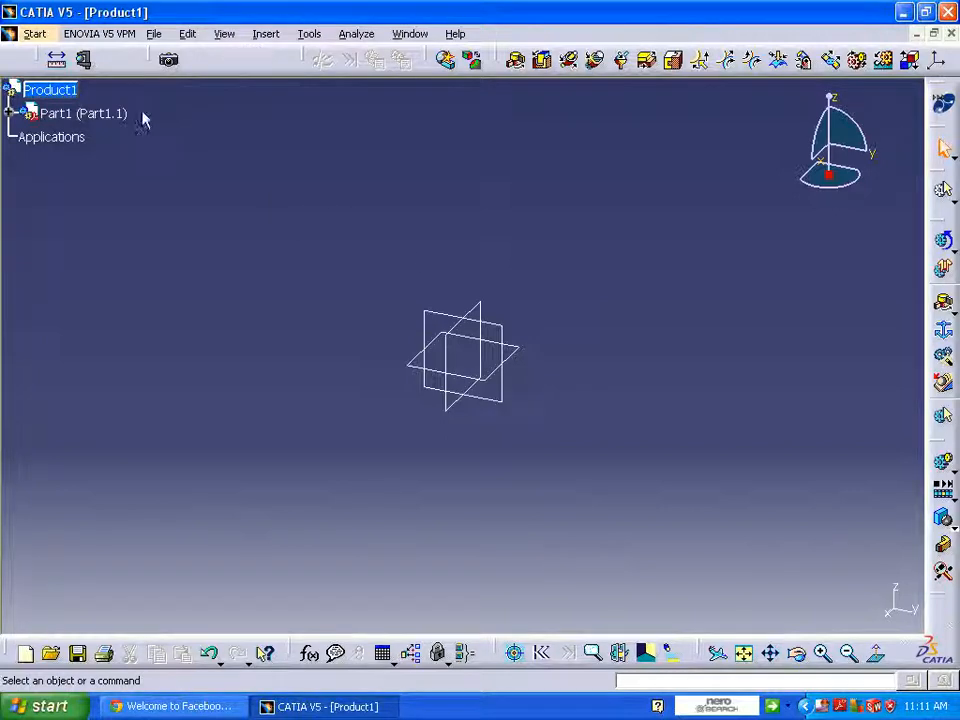
click(266, 32)
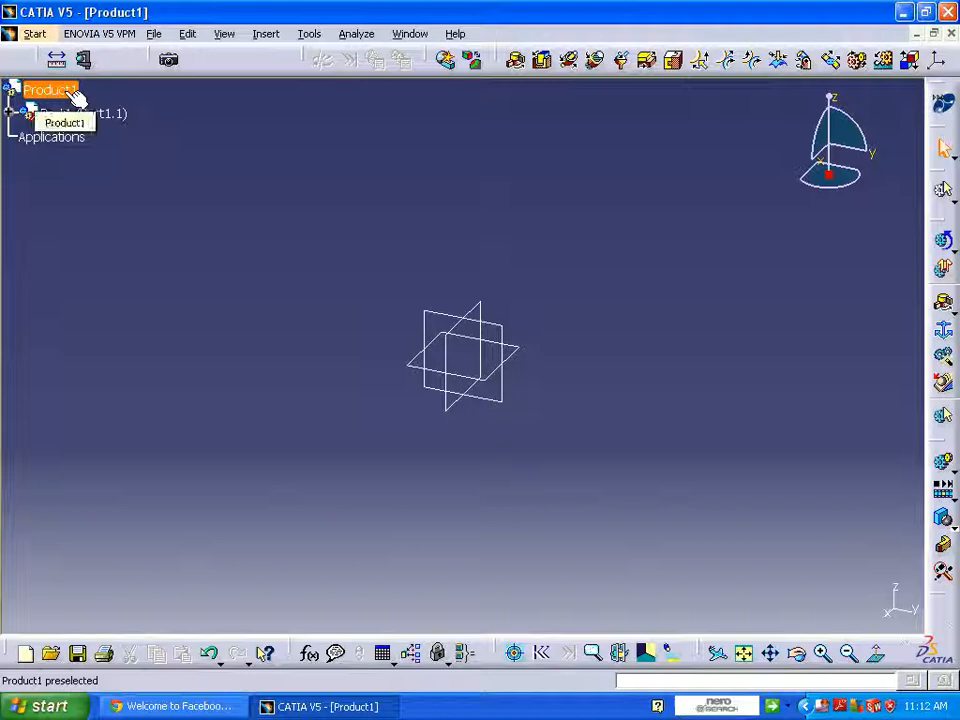
click(50, 88)
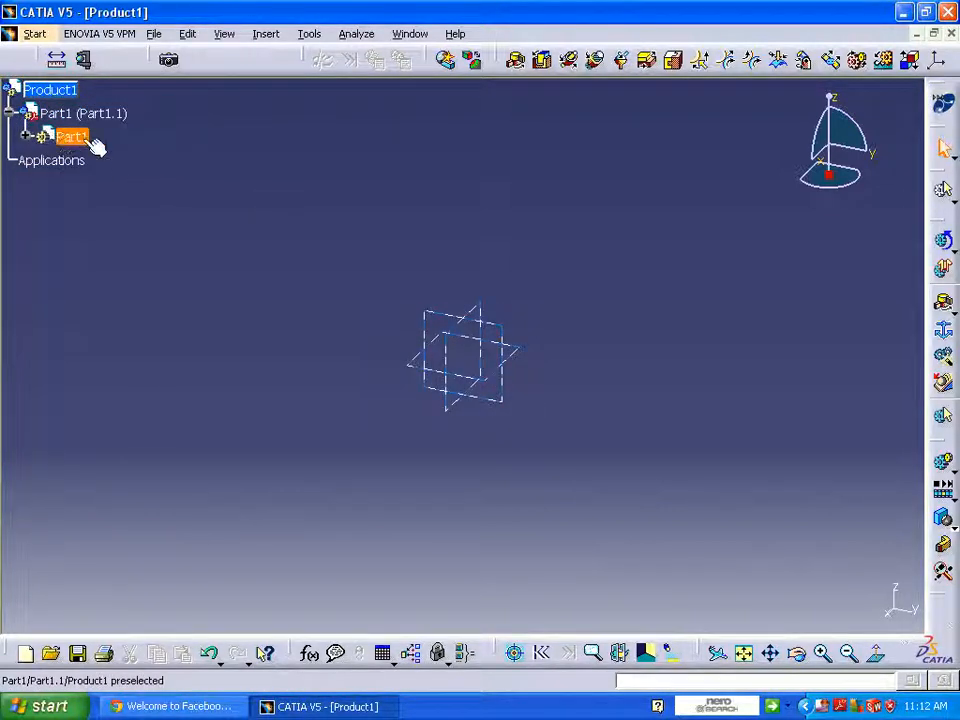
mouse_move(72, 136)
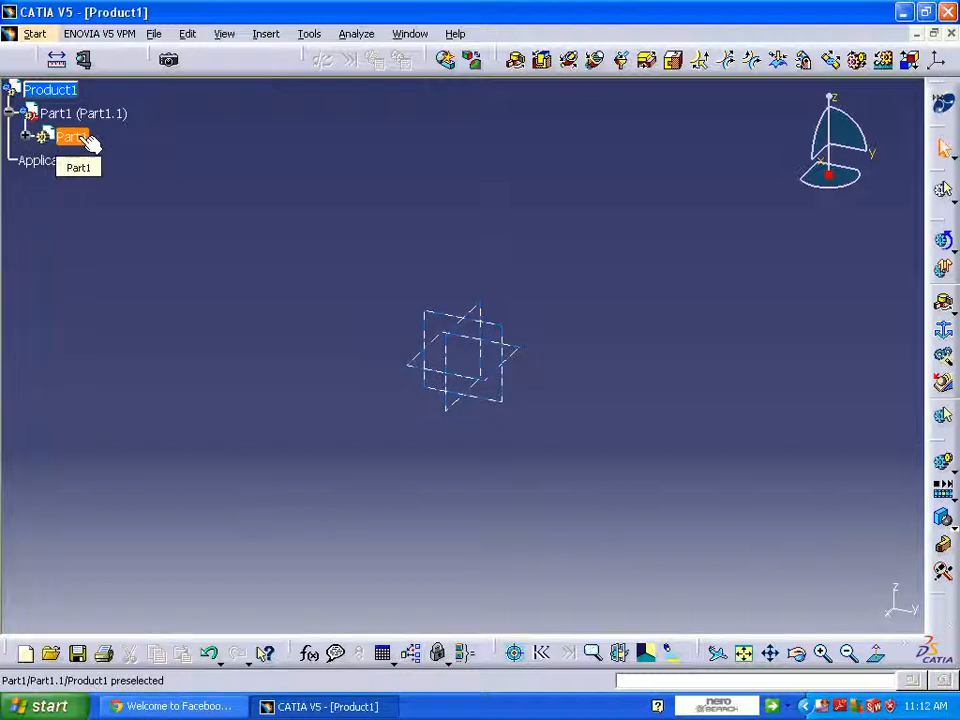
double_click(72, 136)
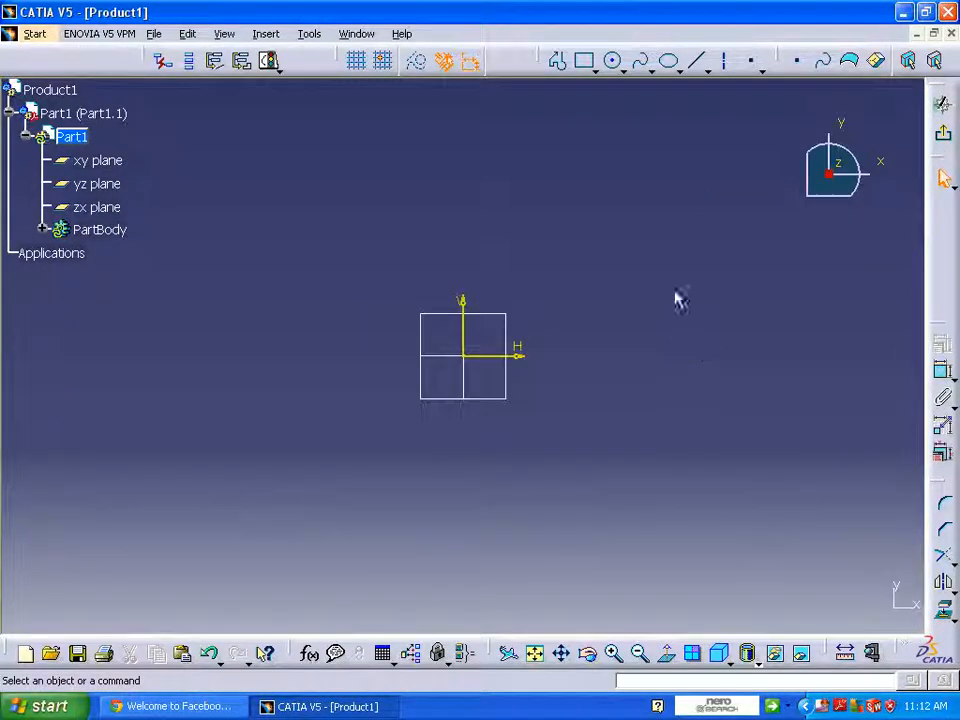
Sketch the base plate rectangle with both dimension constraints set, then exit the sketcher.
click(584, 60)
text(20)
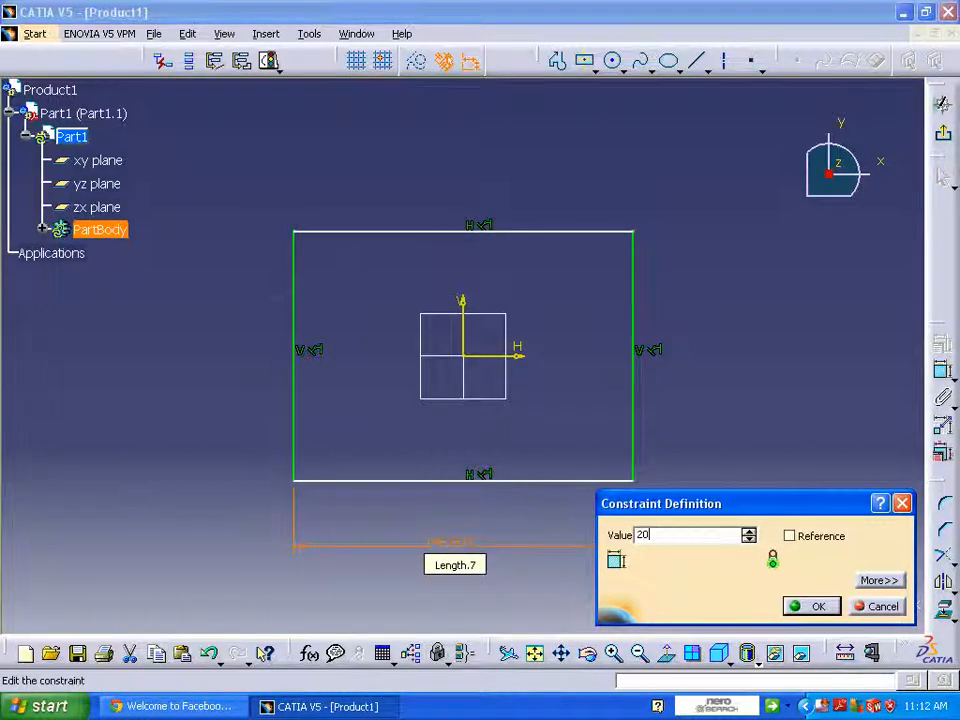
click(818, 606)
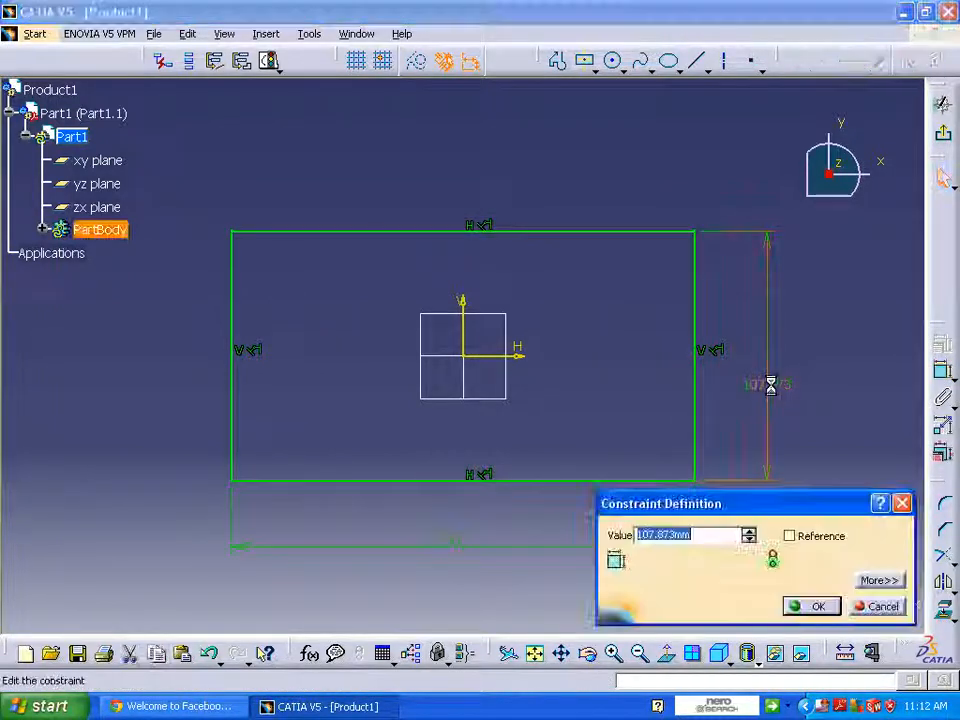
click(820, 606)
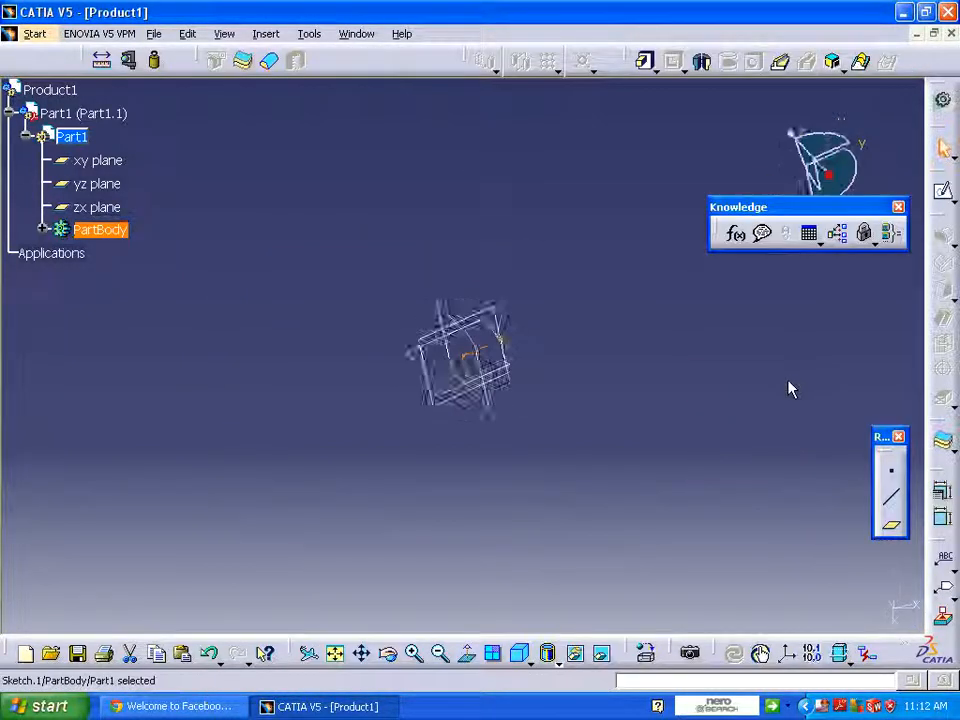
Pad the rectangle sketch into a thin solid base plate, Pad.1.
click(646, 60)
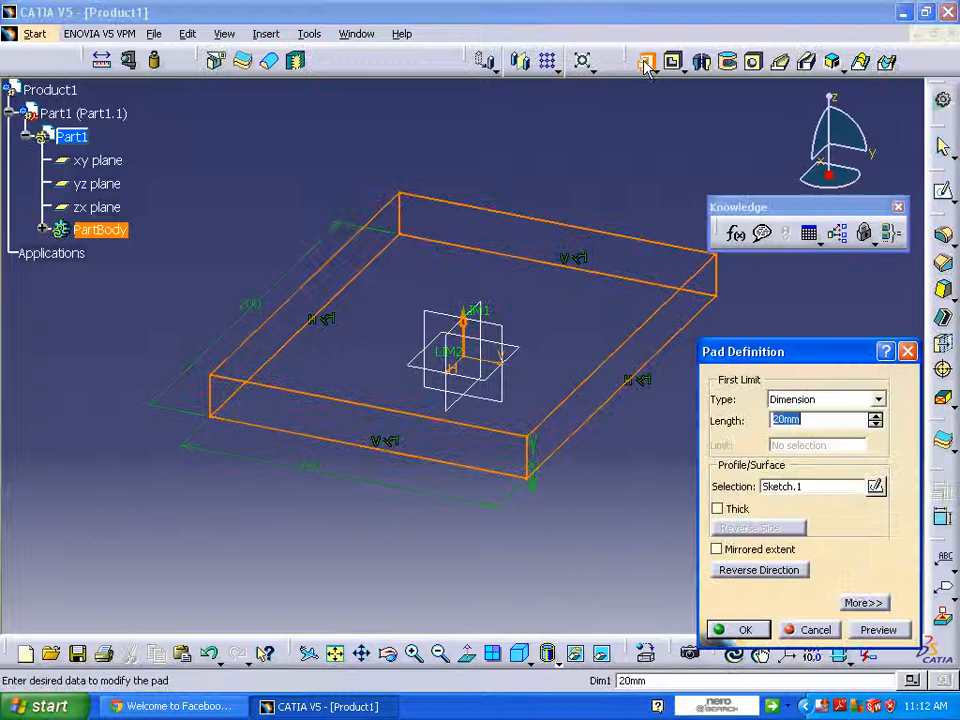
click(744, 628)
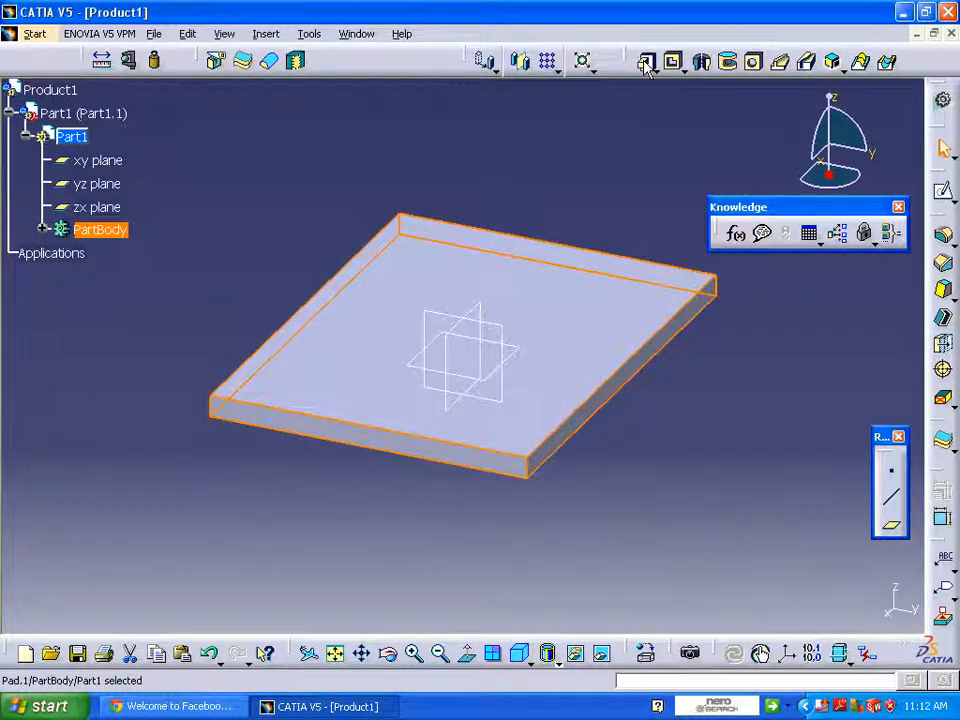
mouse_move(568, 320)
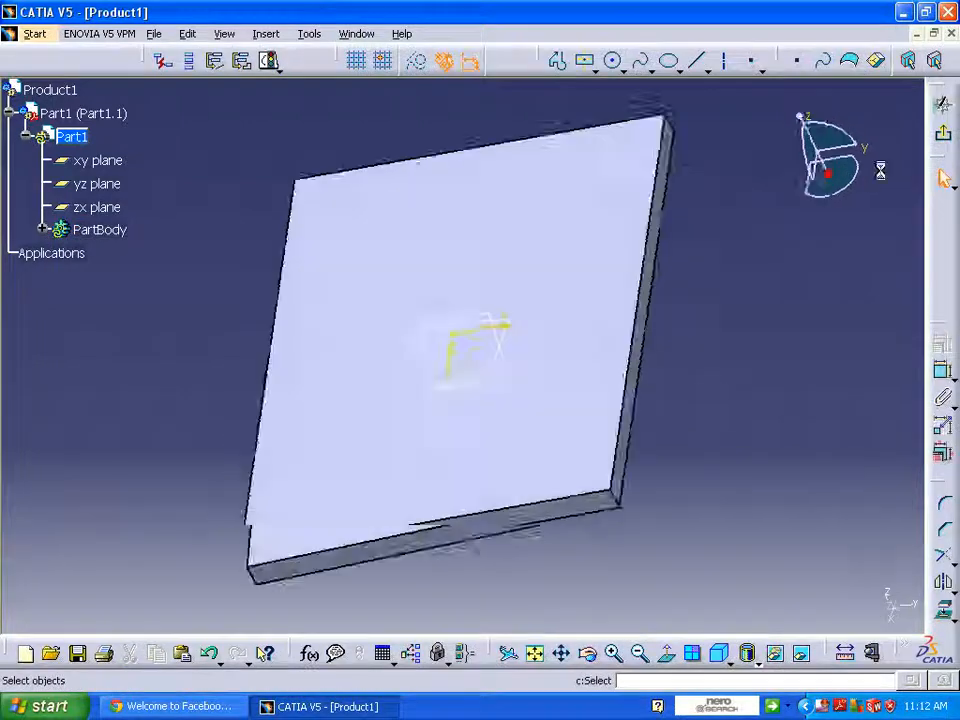
Draw a closed spline curve on the plate's top face and return to Product1.
click(642, 60)
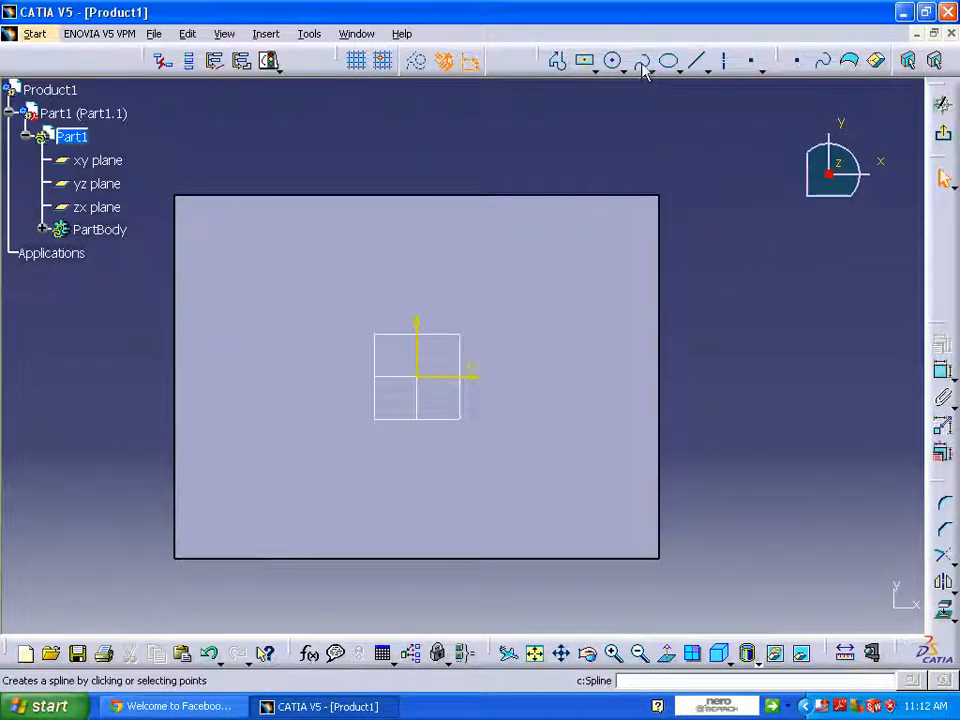
click(496, 282)
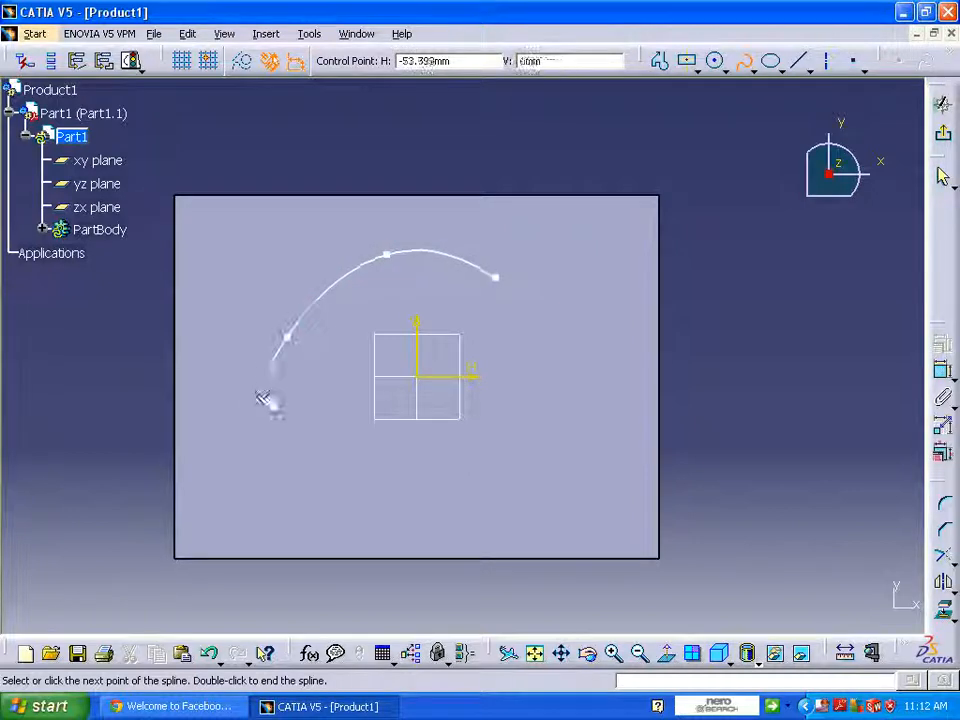
click(448, 498)
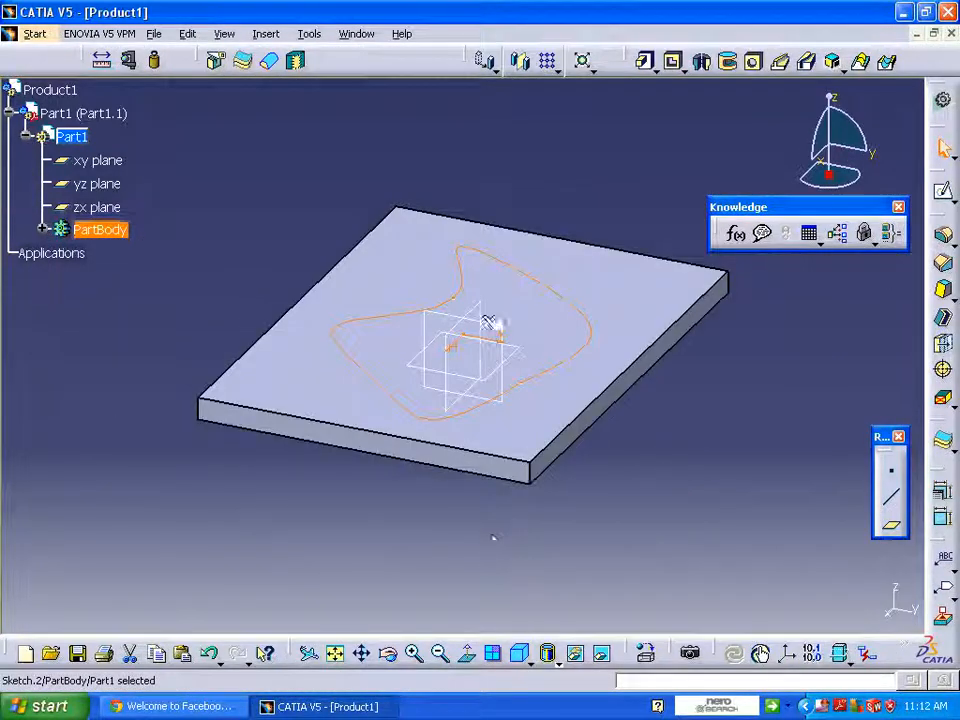
click(170, 270)
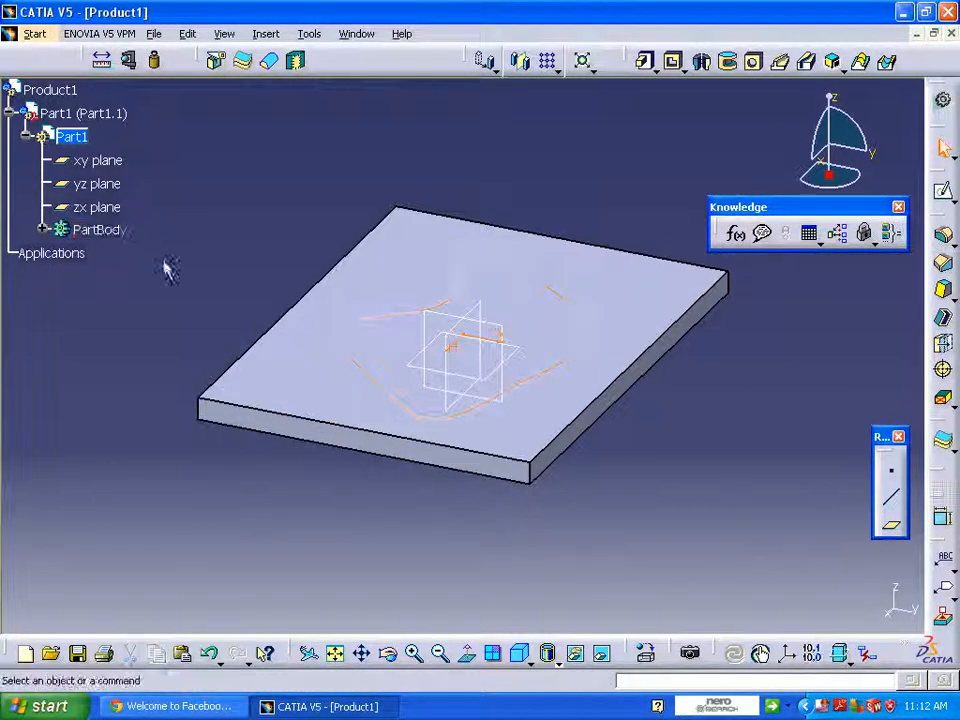
click(48, 90)
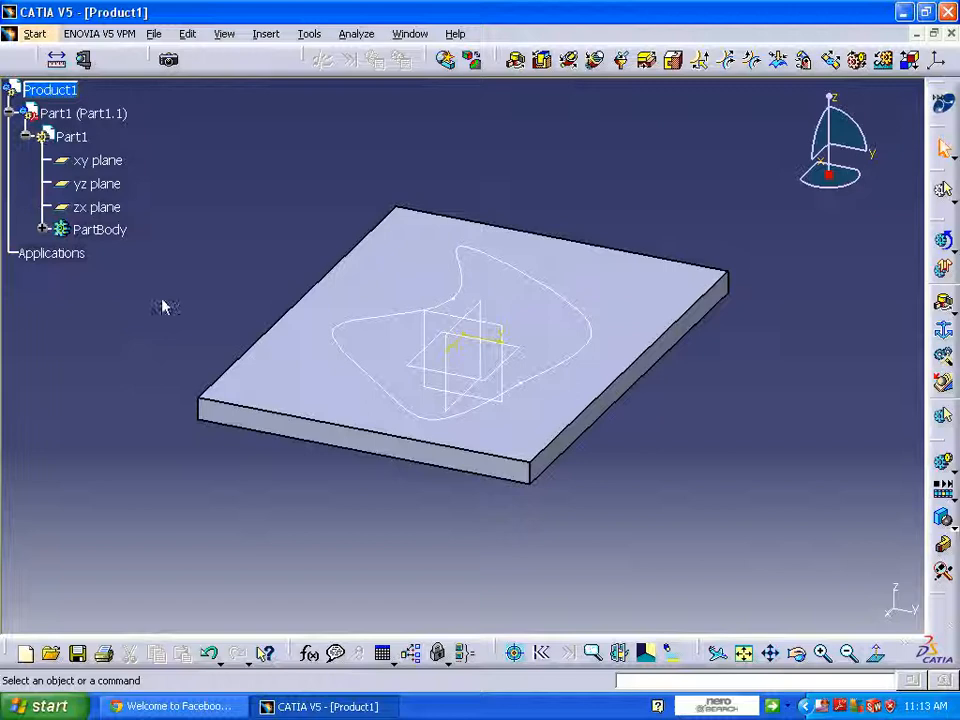
Insert a second part, Part2, defining its origin point, and activate it.
click(266, 32)
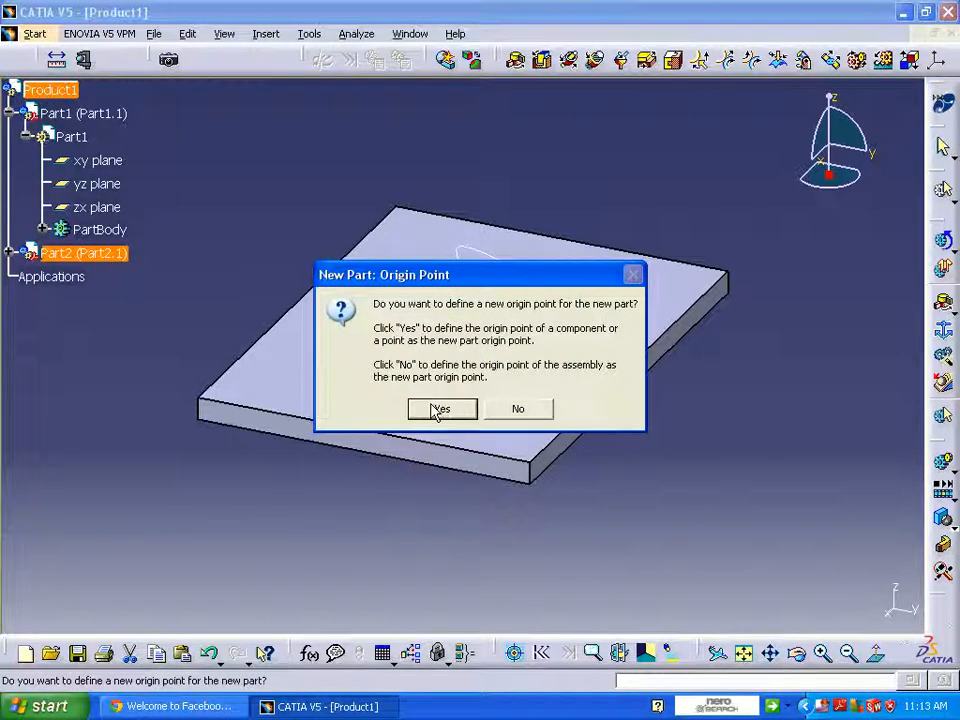
click(440, 408)
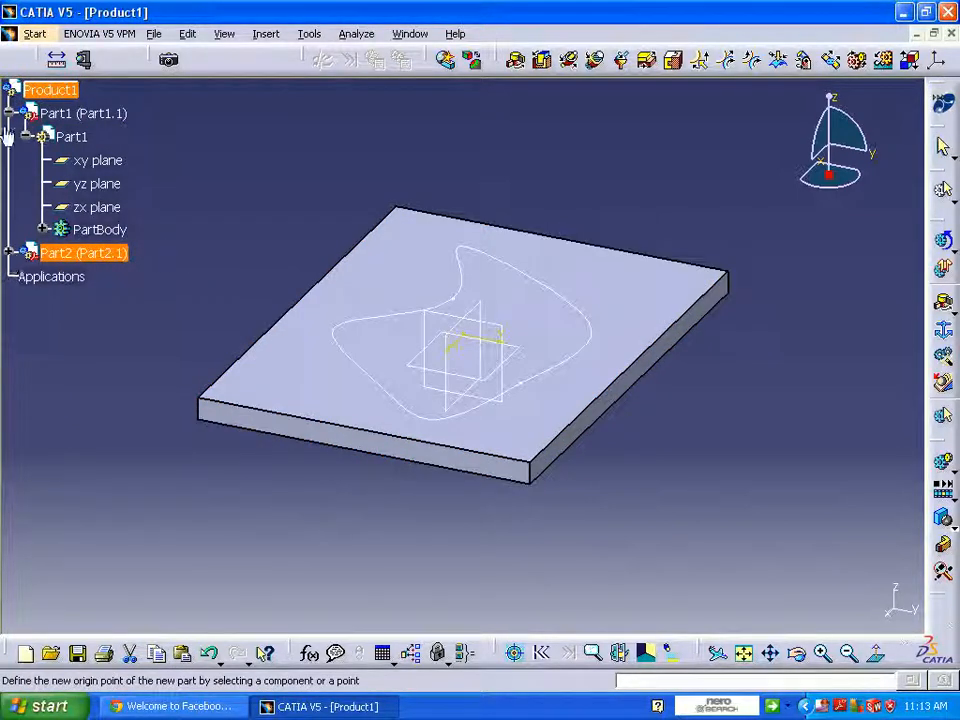
click(32, 112)
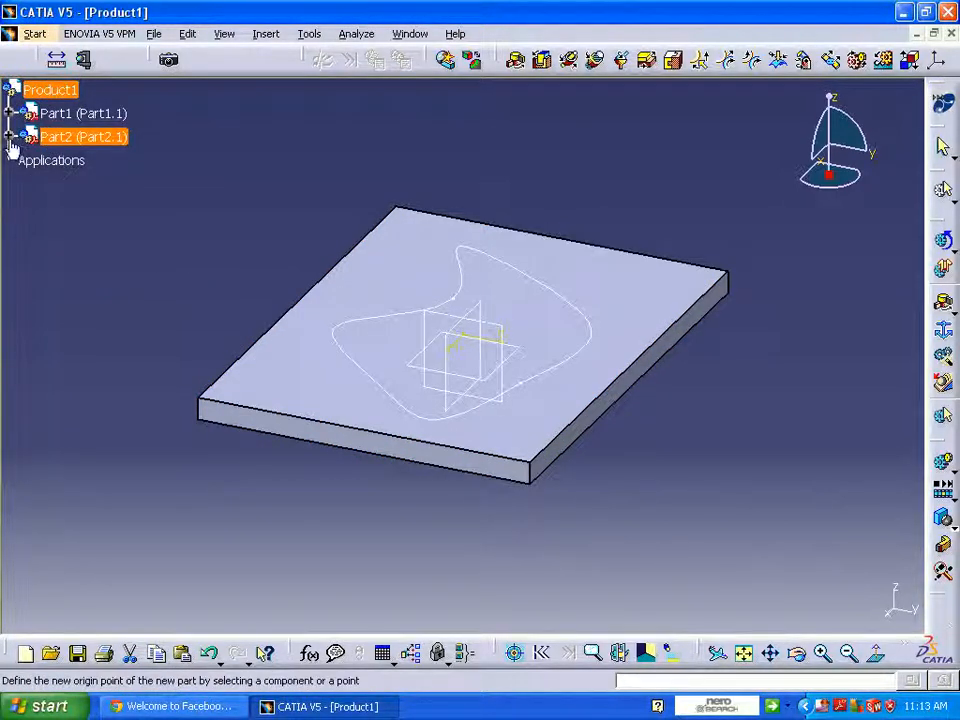
mouse_move(76, 160)
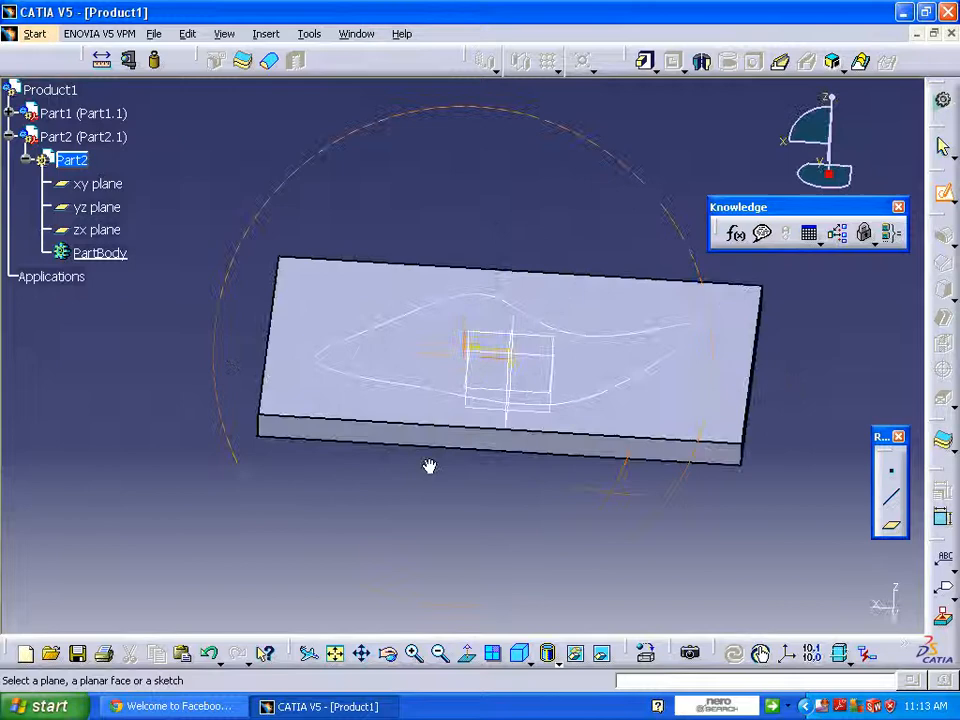
Sketch a tall rectangle for the link in Part2 and set its height and width dimensions.
drag(430, 464, 556, 530)
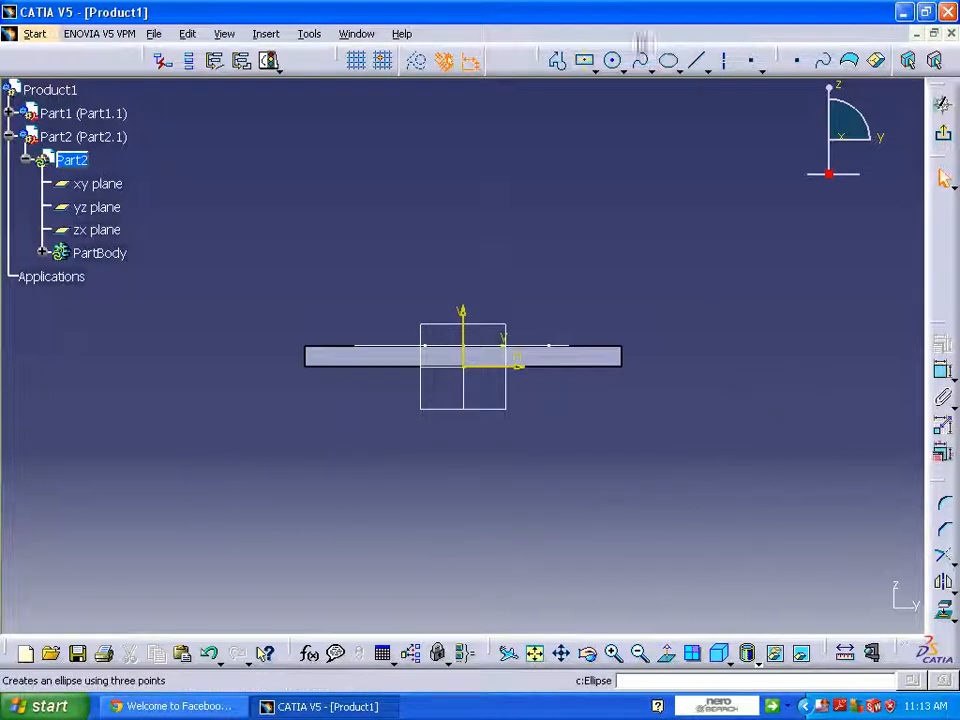
click(674, 60)
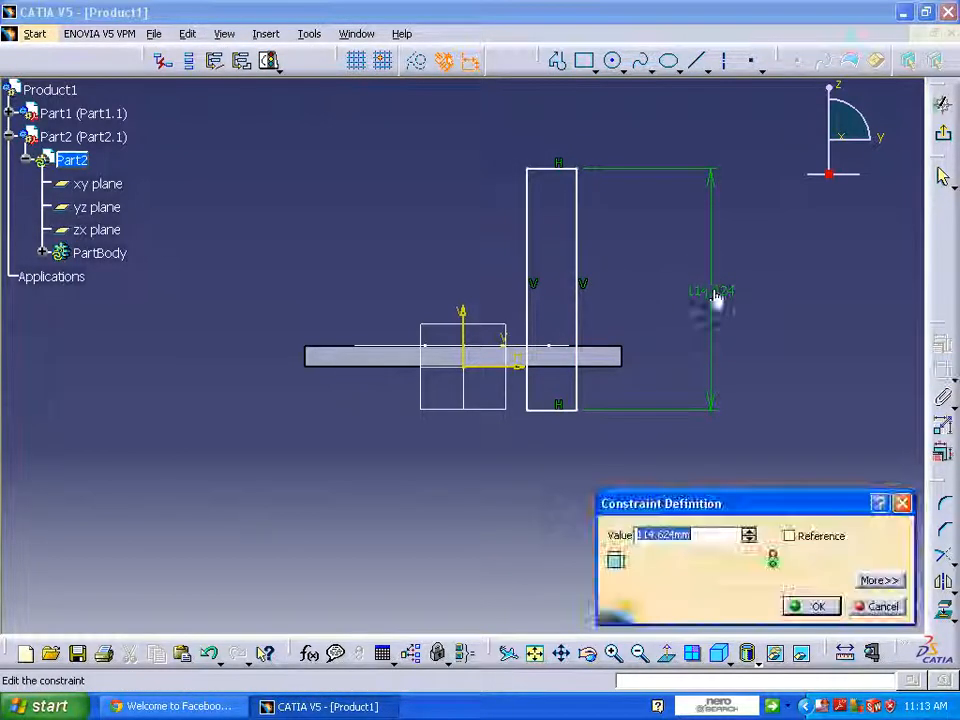
click(818, 606)
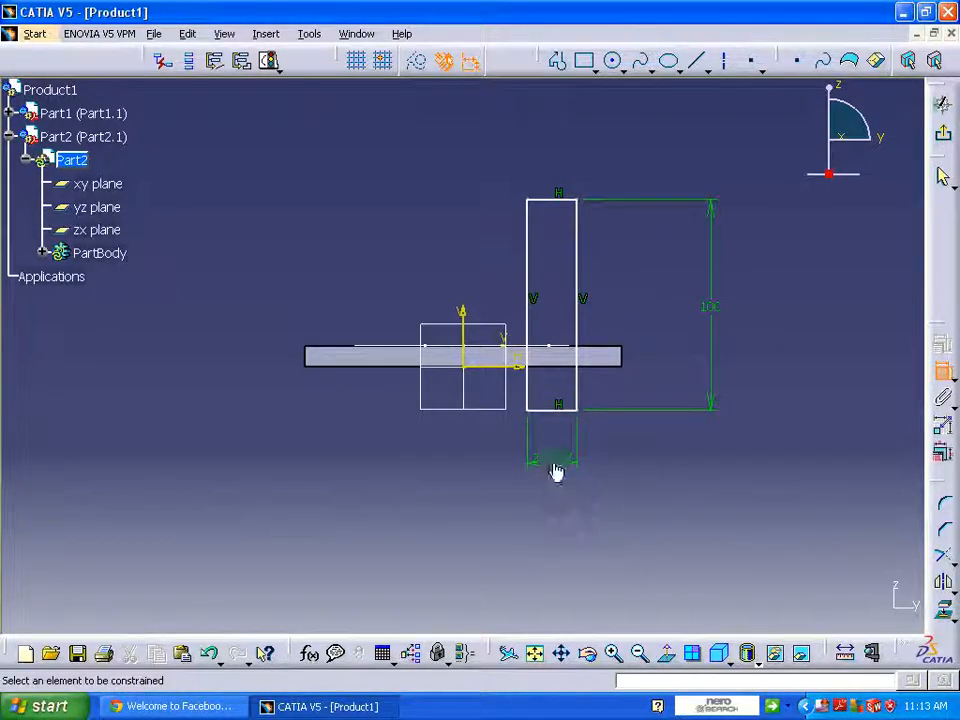
double_click(556, 470)
text(10)
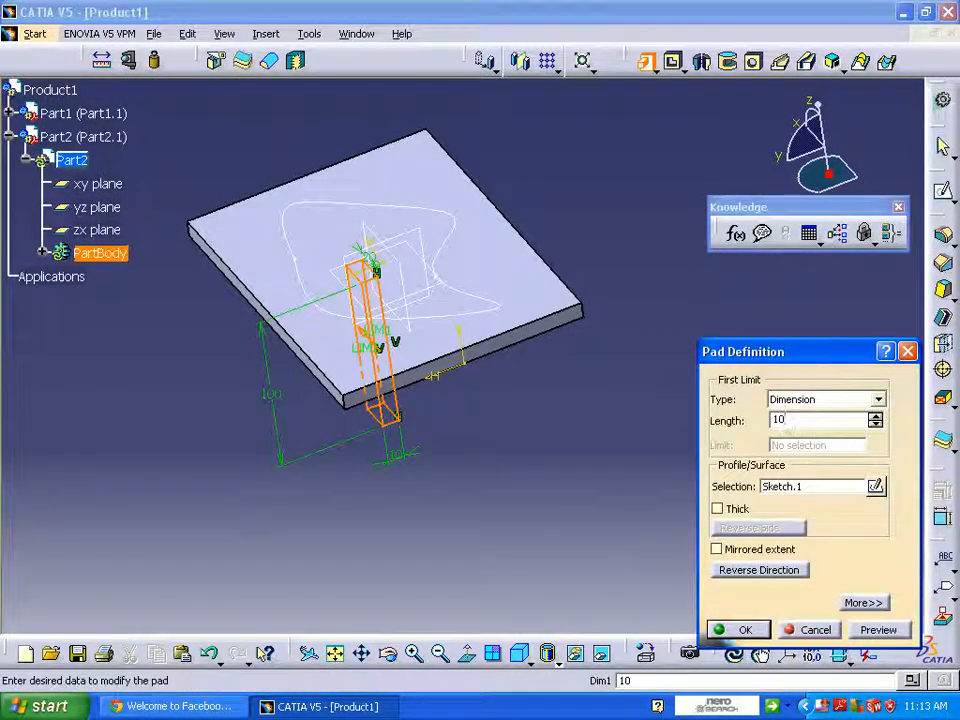
Preview and confirm the 10 mm pad of the link into a solid bar.
click(880, 630)
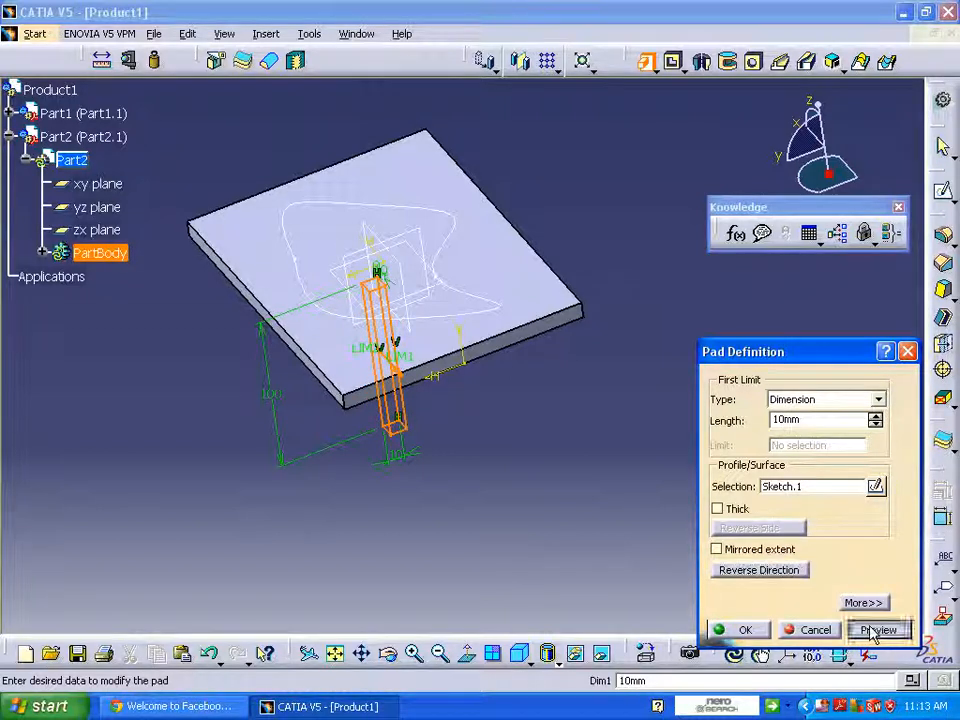
click(744, 630)
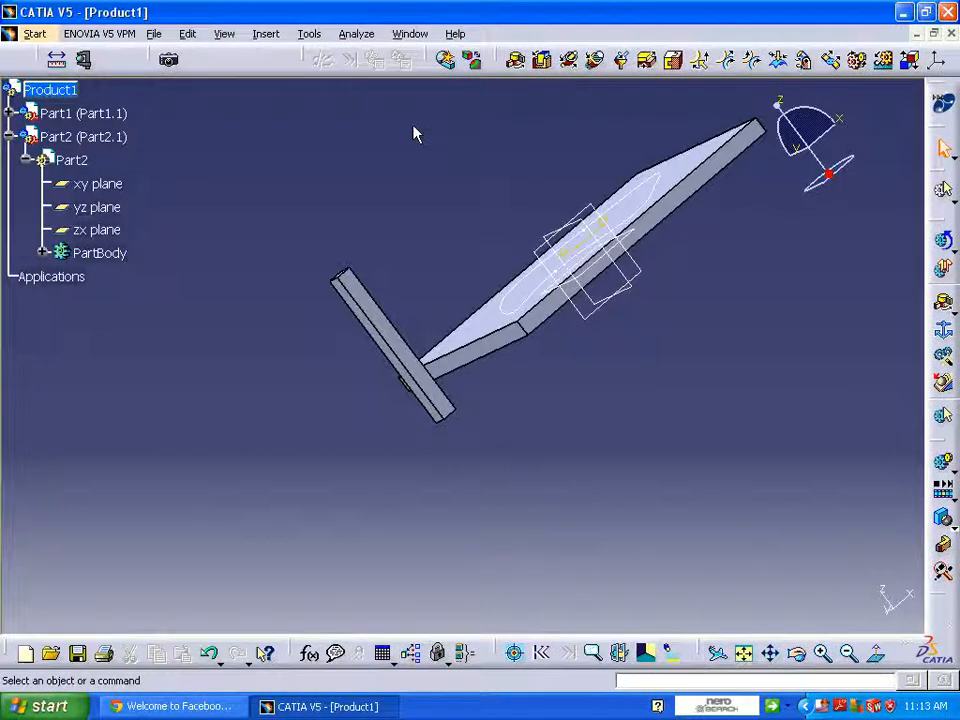
Insert a third part, Part3, into the product and activate it.
click(266, 32)
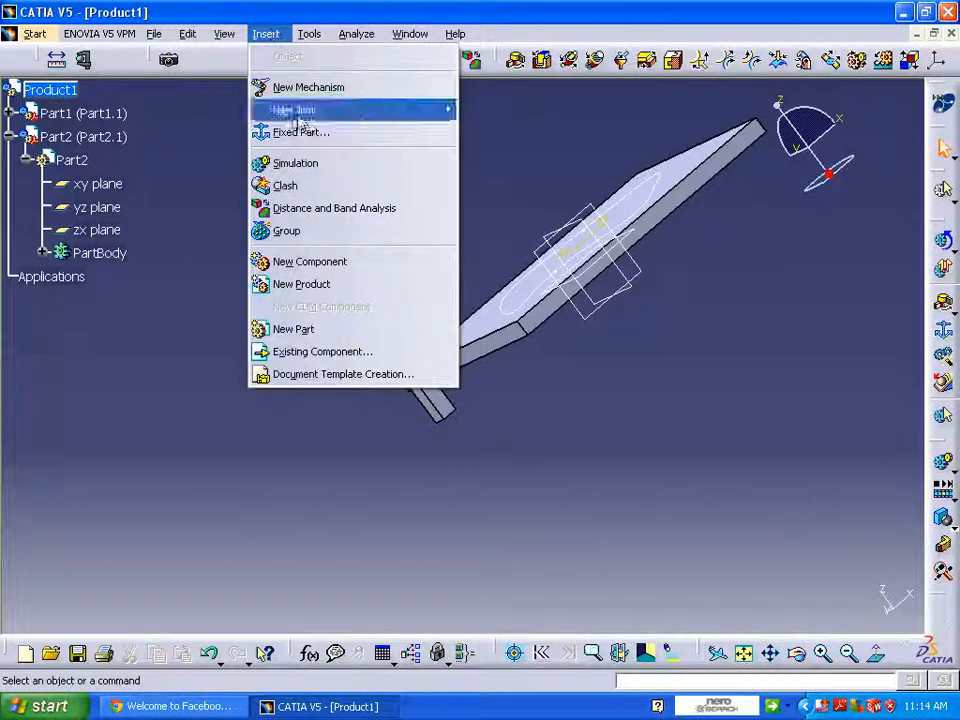
click(292, 328)
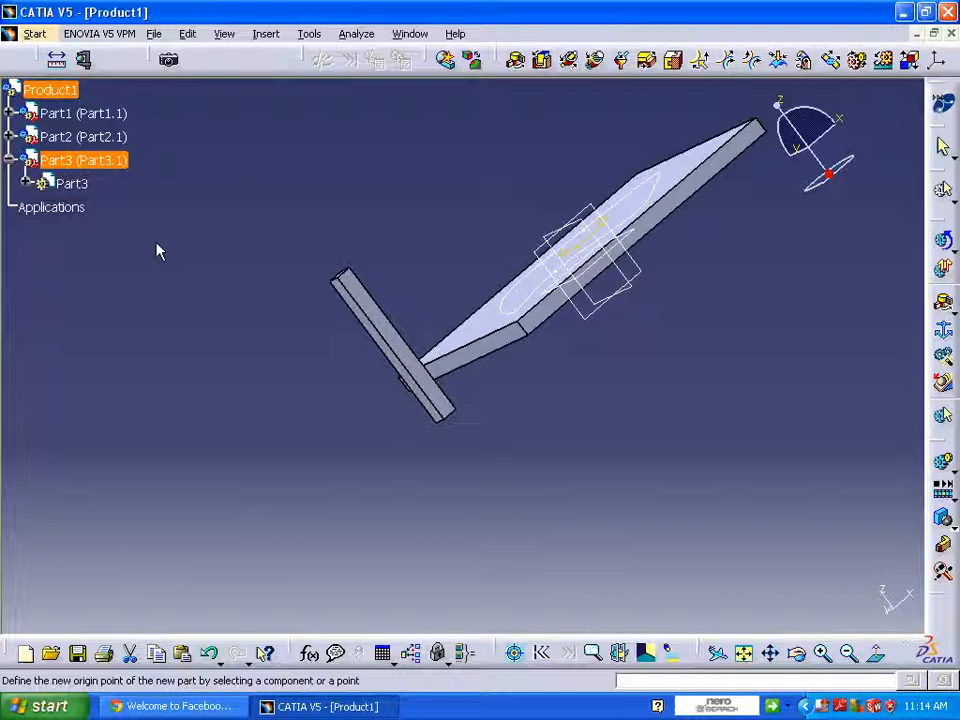
double_click(72, 184)
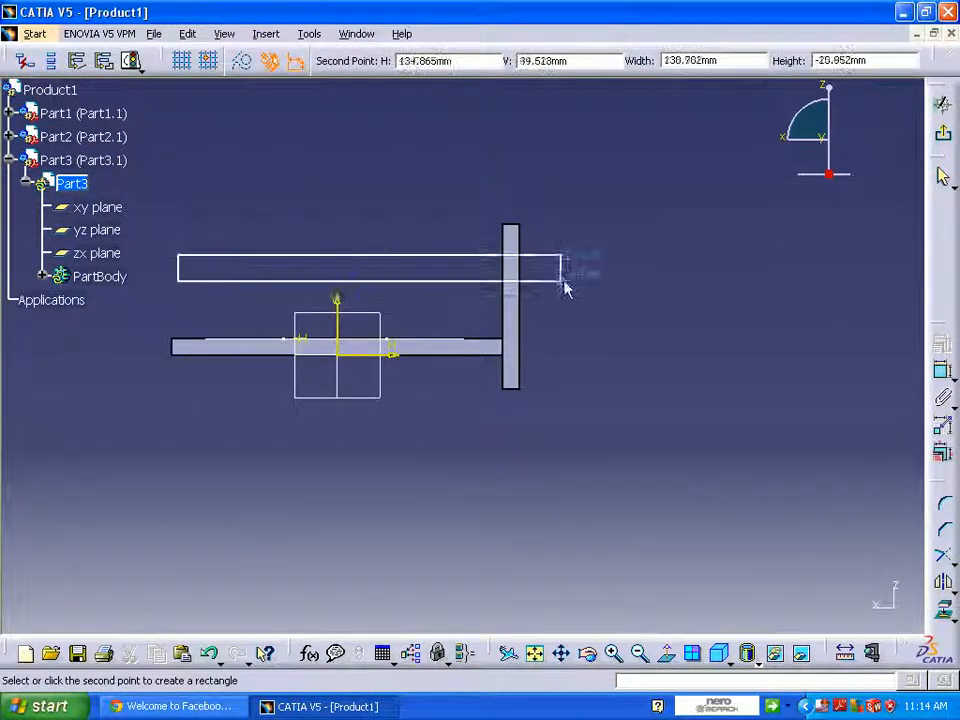
Sketch a long rectangle in Part3 with a 200 length dimension.
click(568, 264)
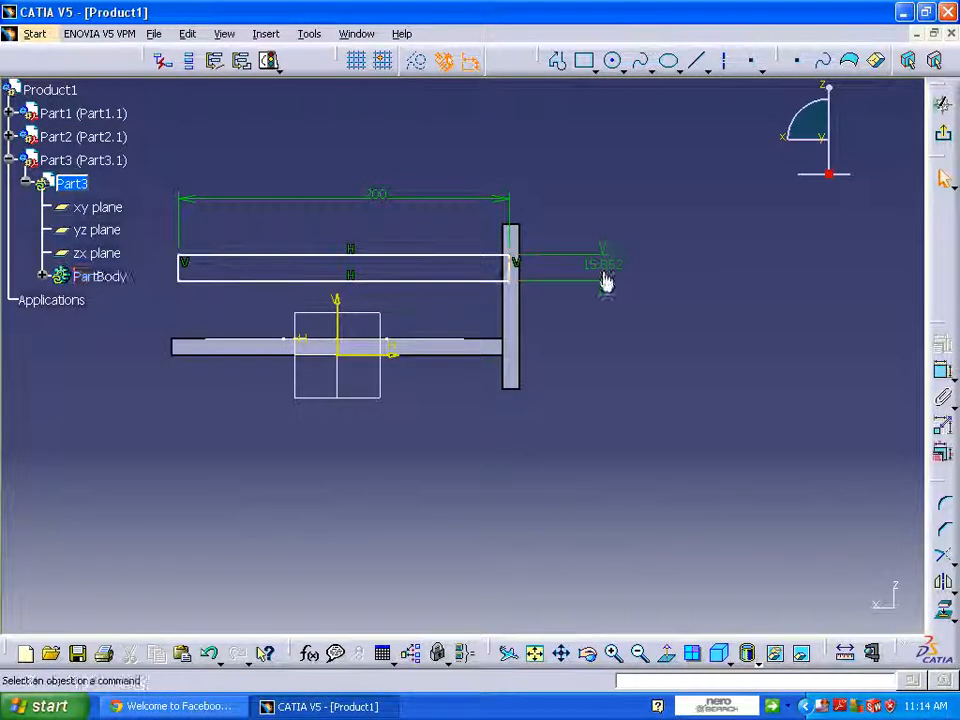
click(600, 262)
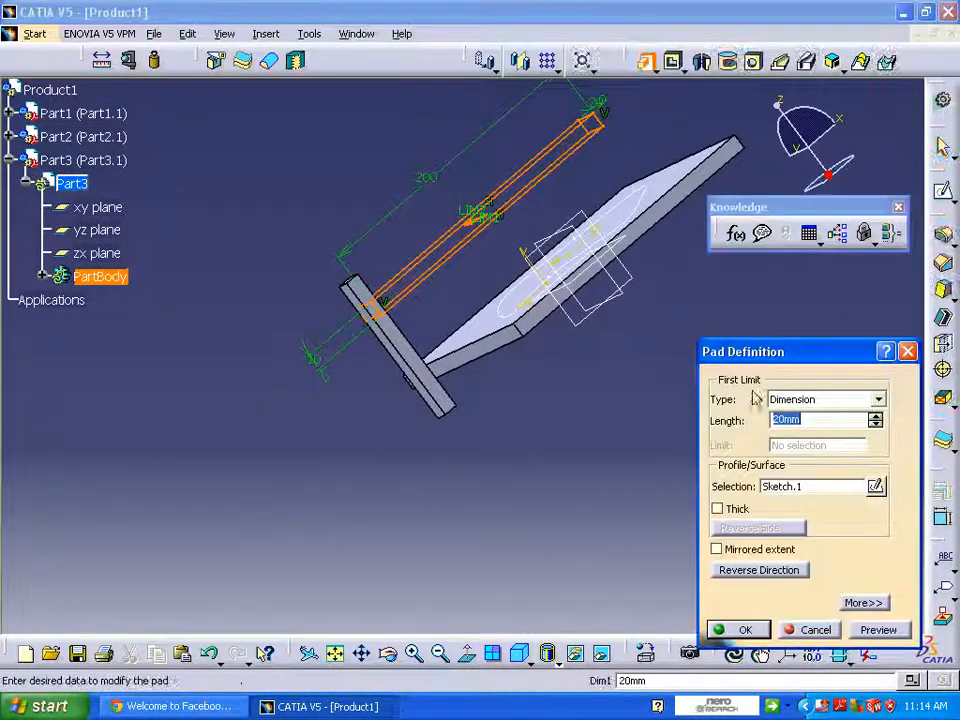
Pad the long rectangle to a 10 mm thick bar.
click(758, 568)
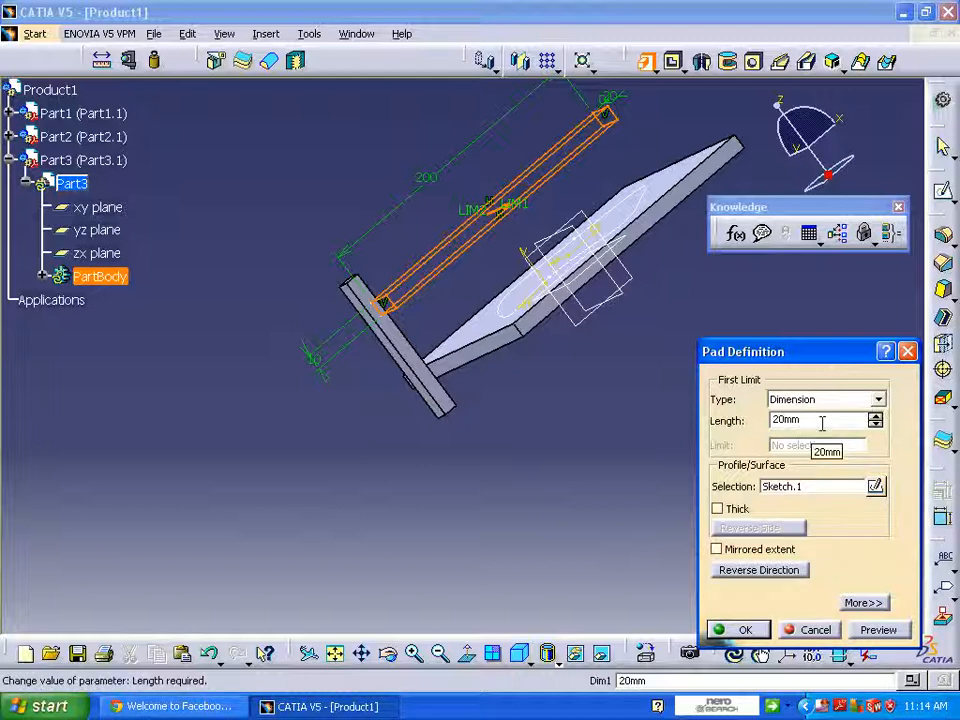
text(10)
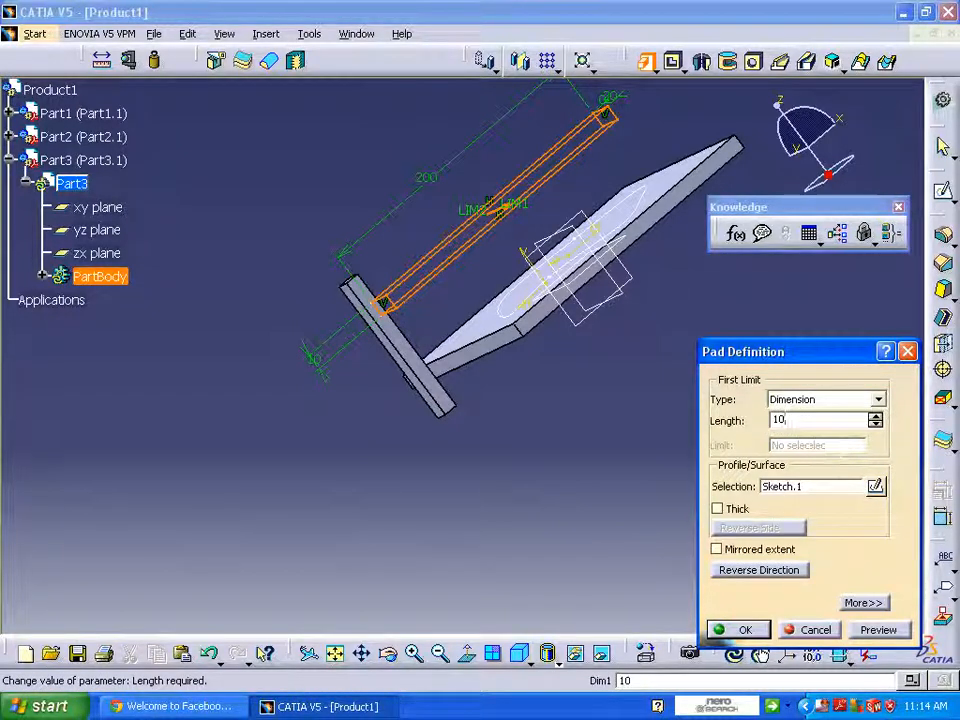
click(744, 628)
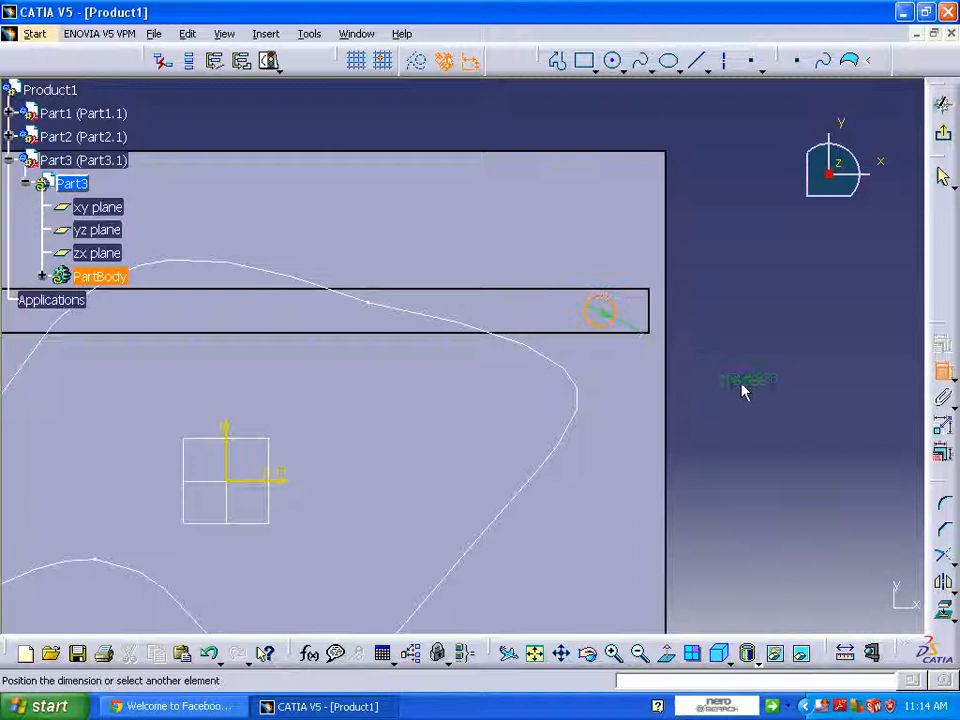
Dimension the hole circle and constrain its position near the bar's end.
click(600, 310)
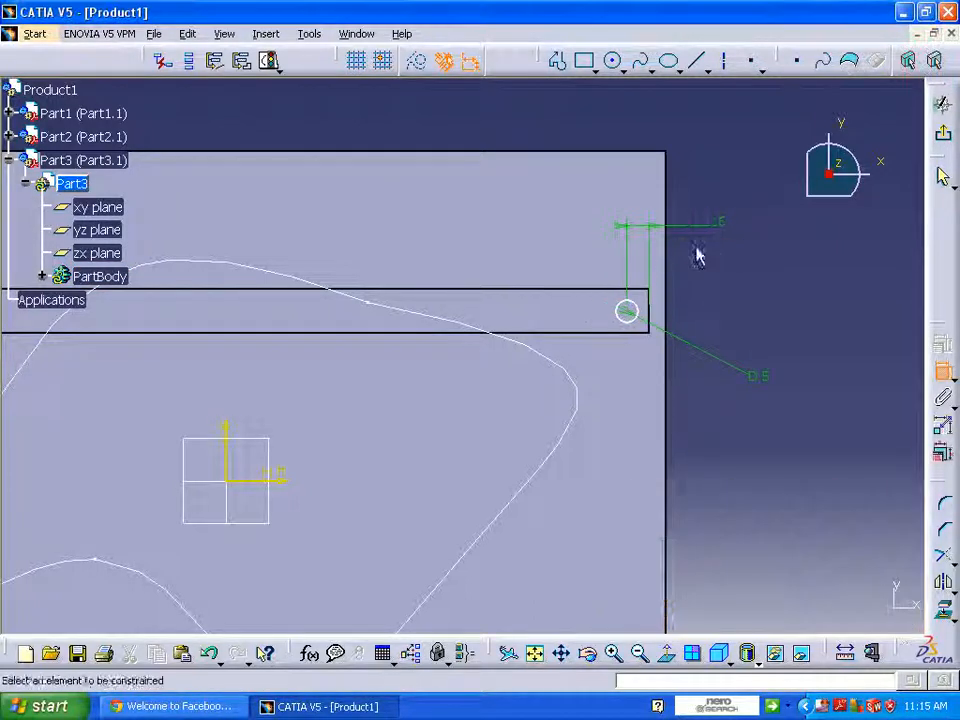
mouse_move(640, 338)
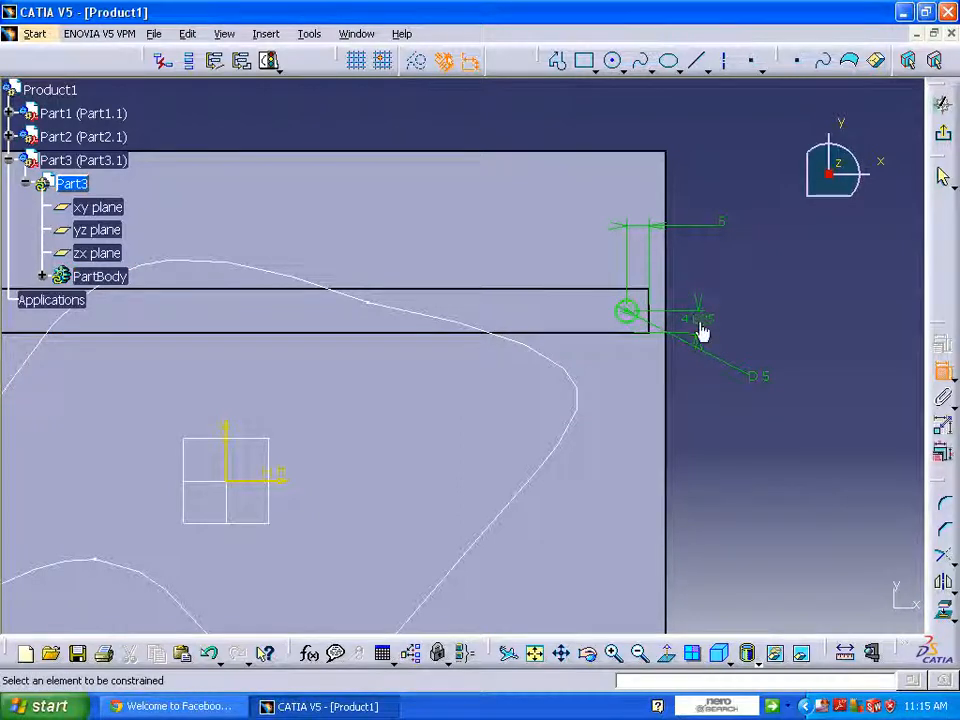
double_click(696, 318)
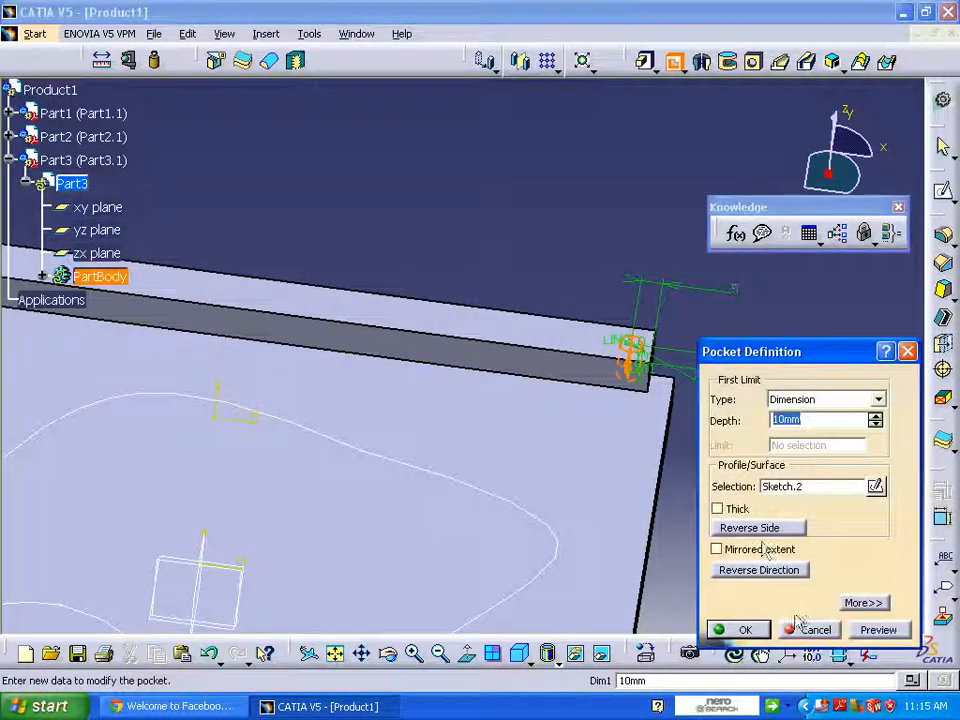
Pocket the circle 10 mm deep to cut a hole through the bar's end.
click(744, 628)
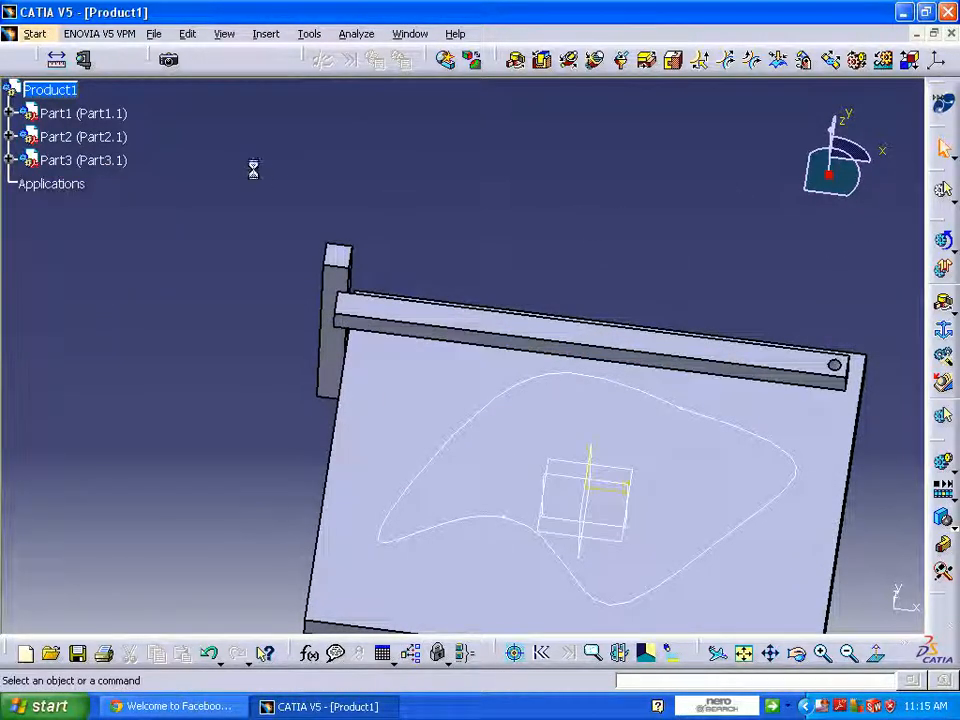
Insert a new part, Part4, into Product1 for the pointer.
click(264, 32)
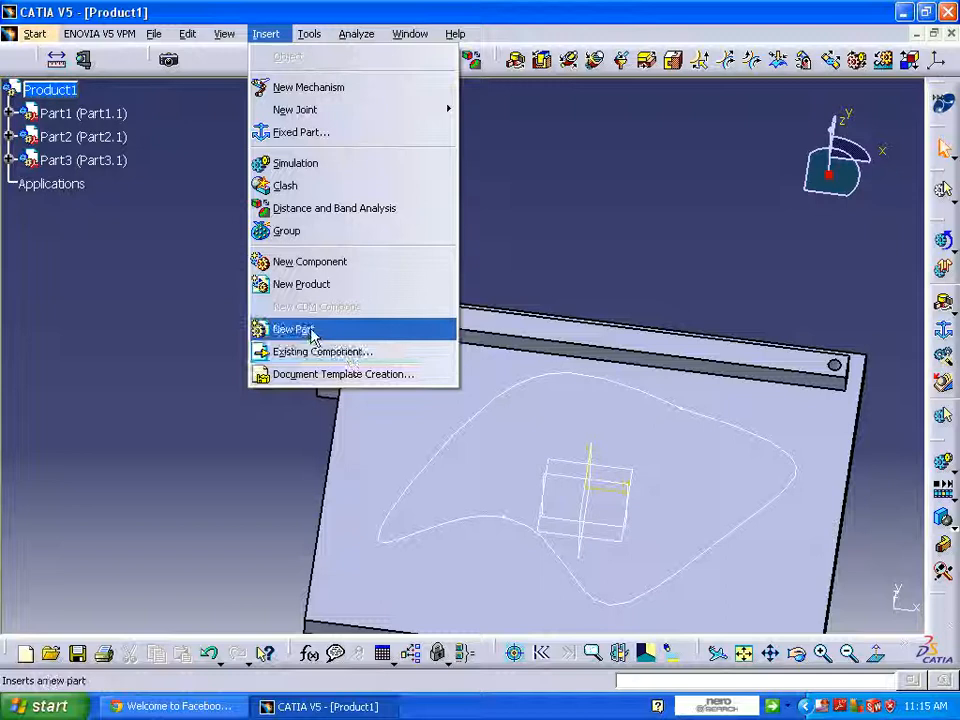
click(292, 328)
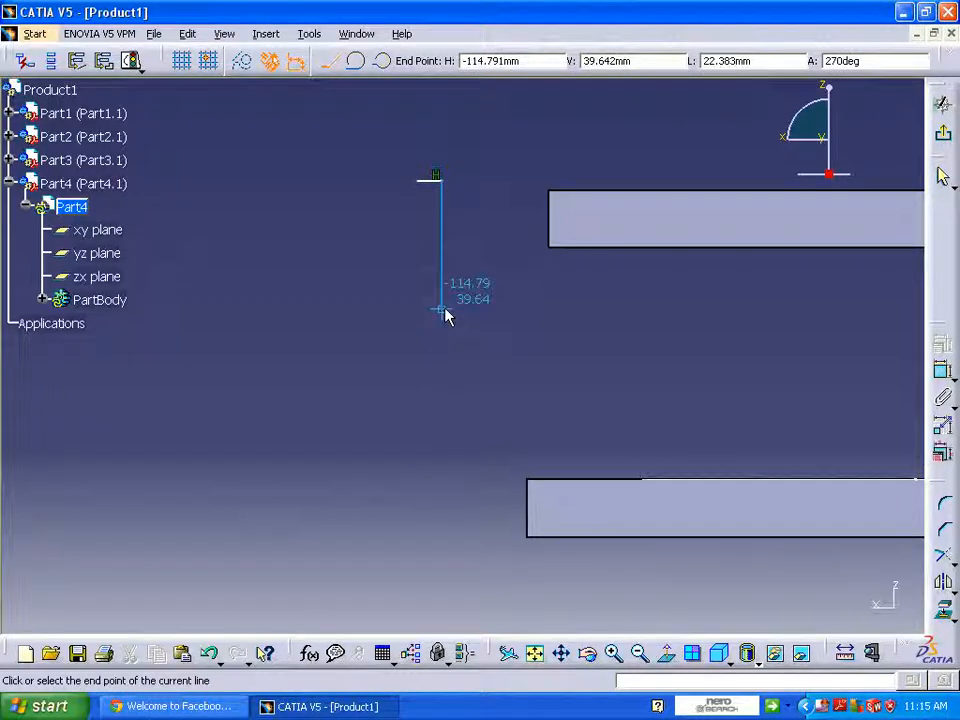
mouse_move(444, 388)
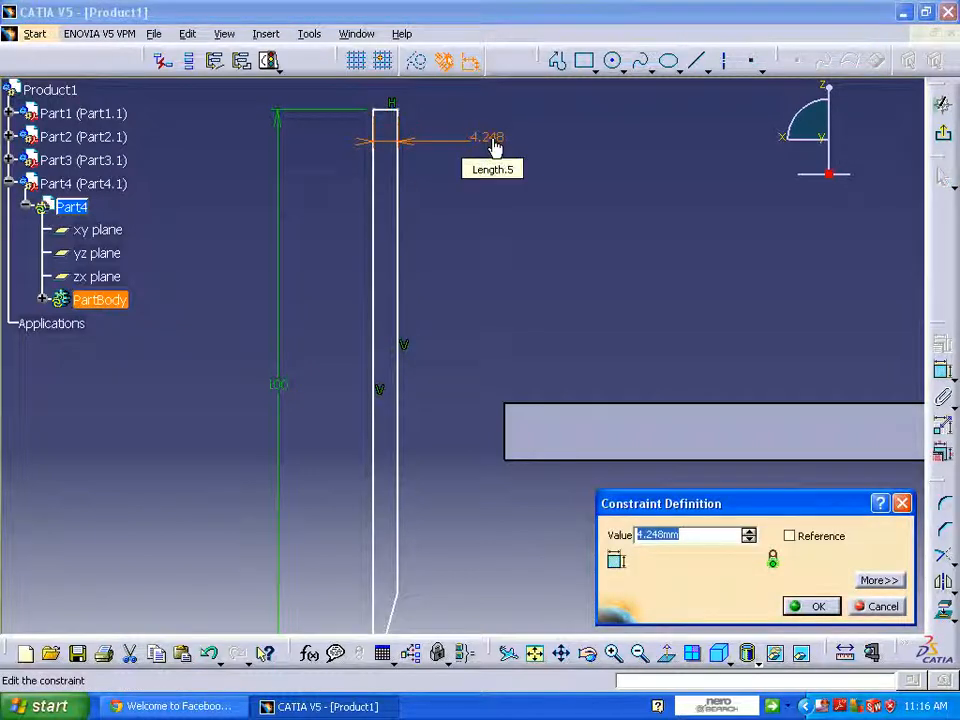
Set the pointer profile's width dimension to 2.5 and exit the sketch.
click(820, 606)
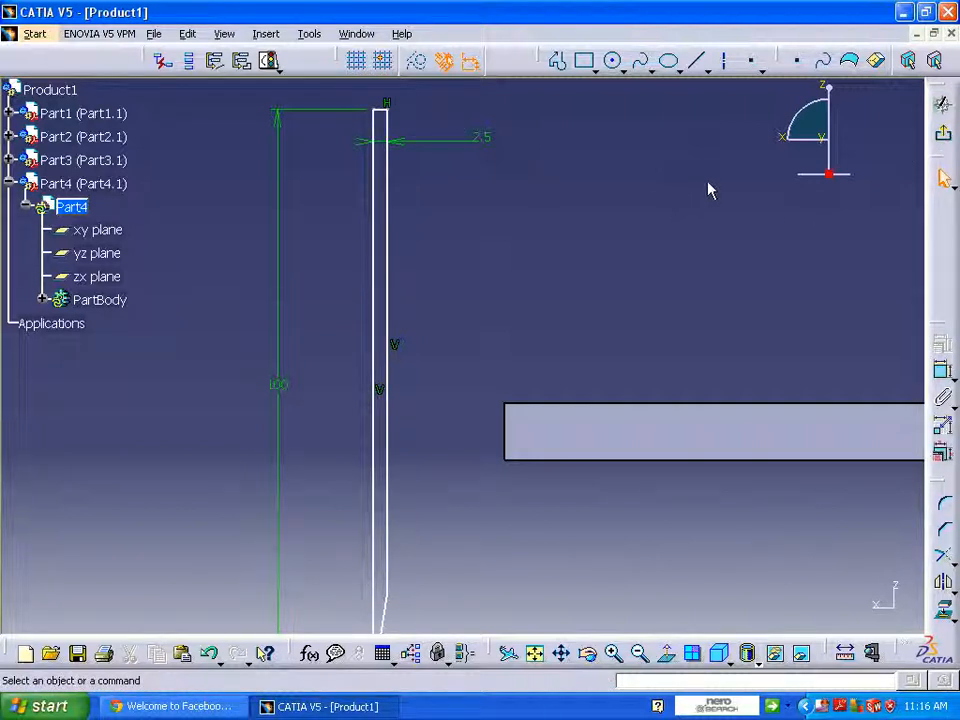
click(100, 300)
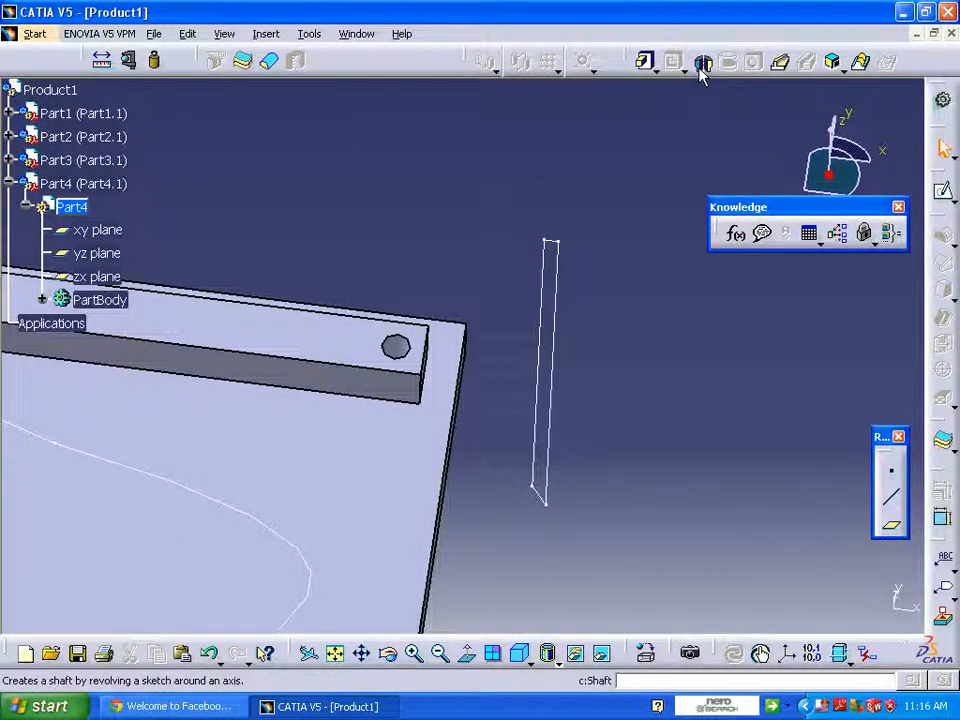
Shaft Sketch.1 about a sketch edge into a round pointed rod.
click(704, 60)
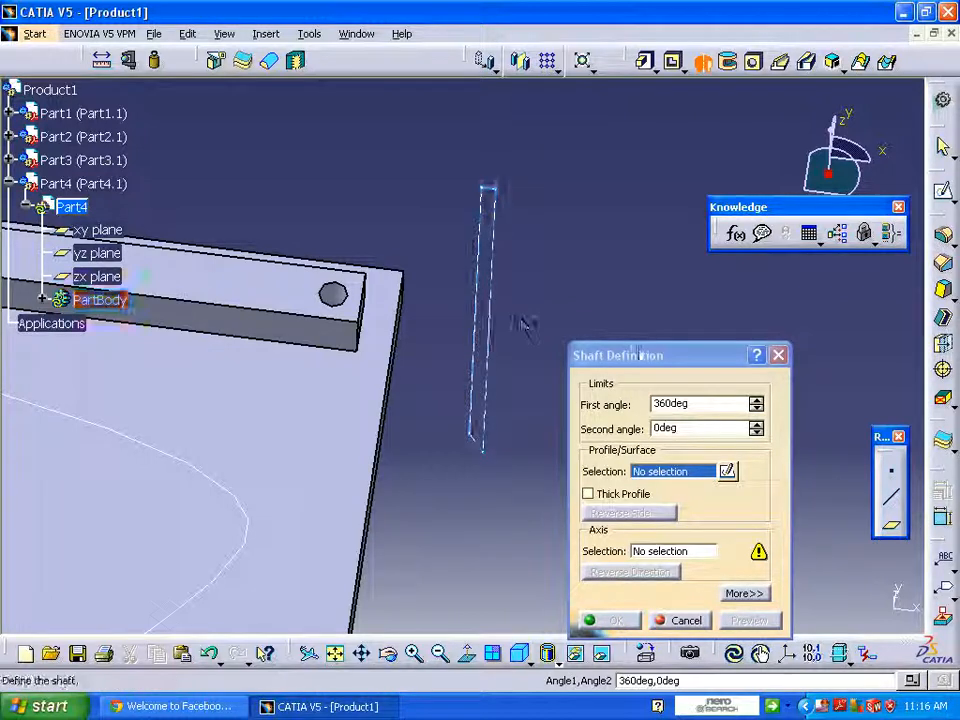
click(672, 552)
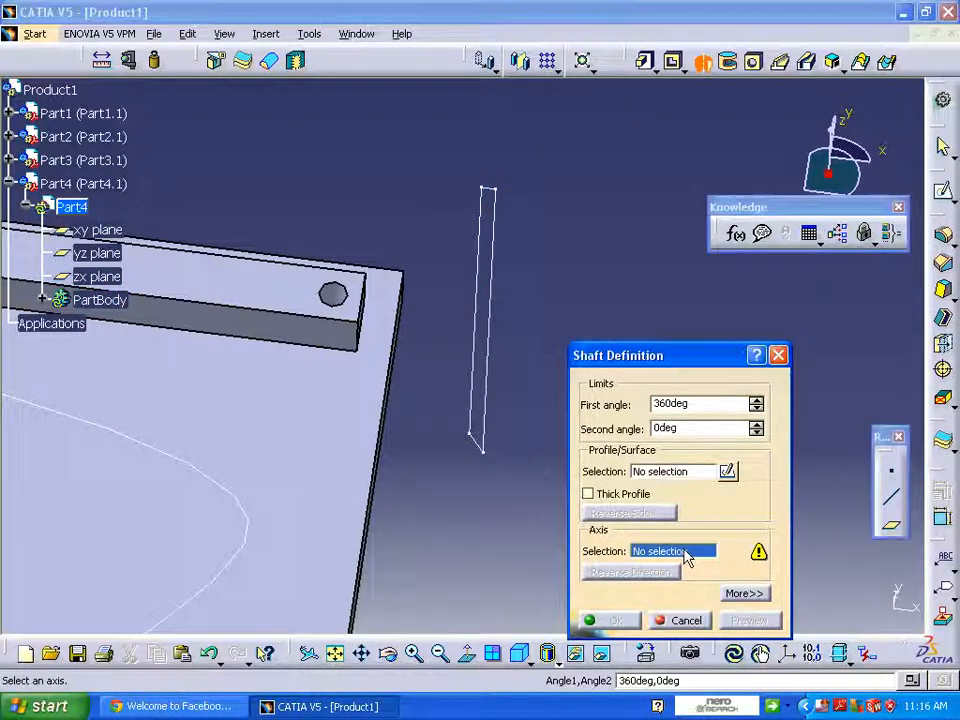
mouse_move(680, 472)
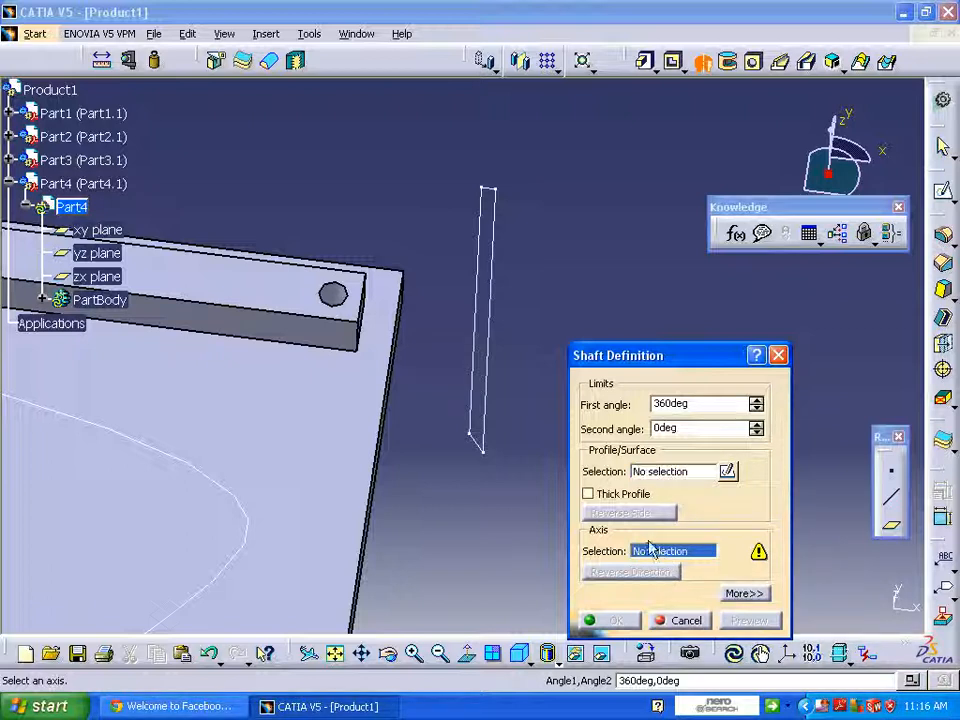
click(486, 320)
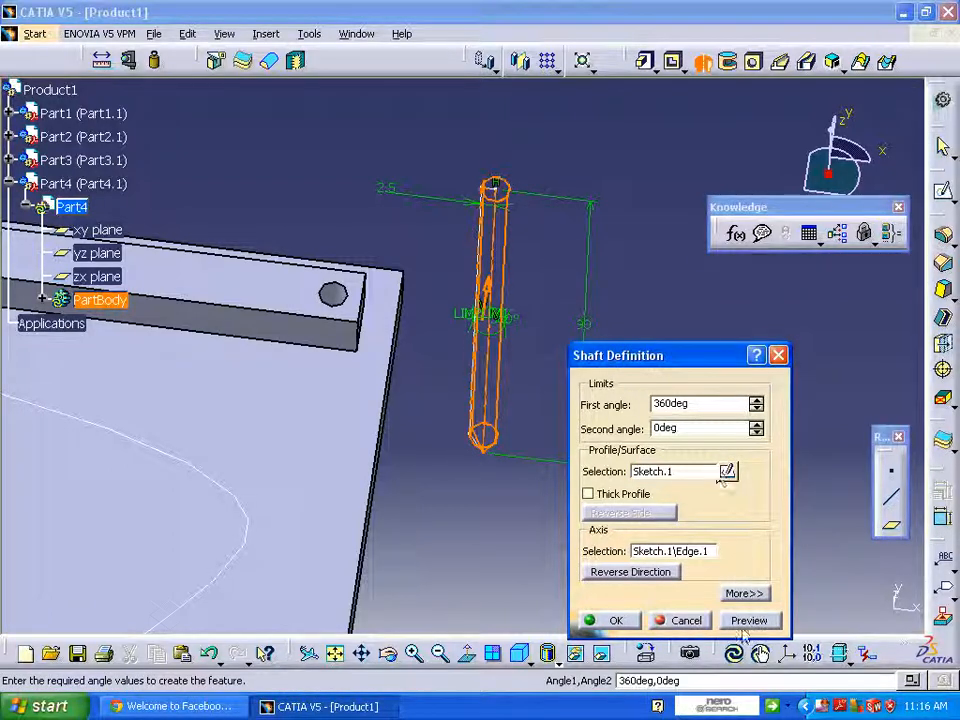
click(616, 620)
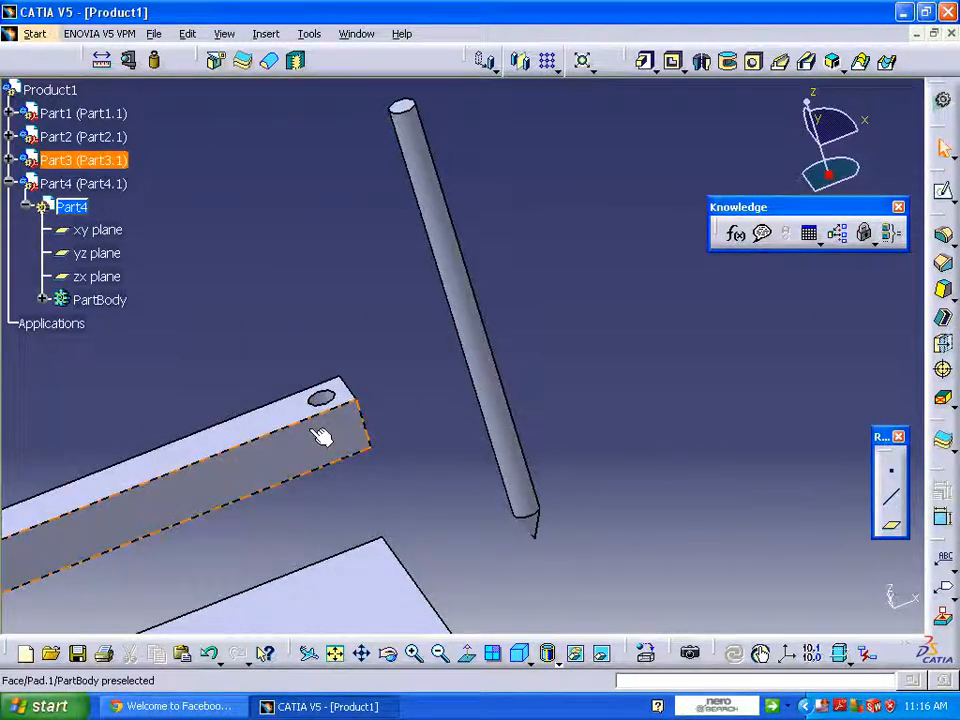
Constrain a sketch point to coincide with the pointer's tip vertex.
click(320, 430)
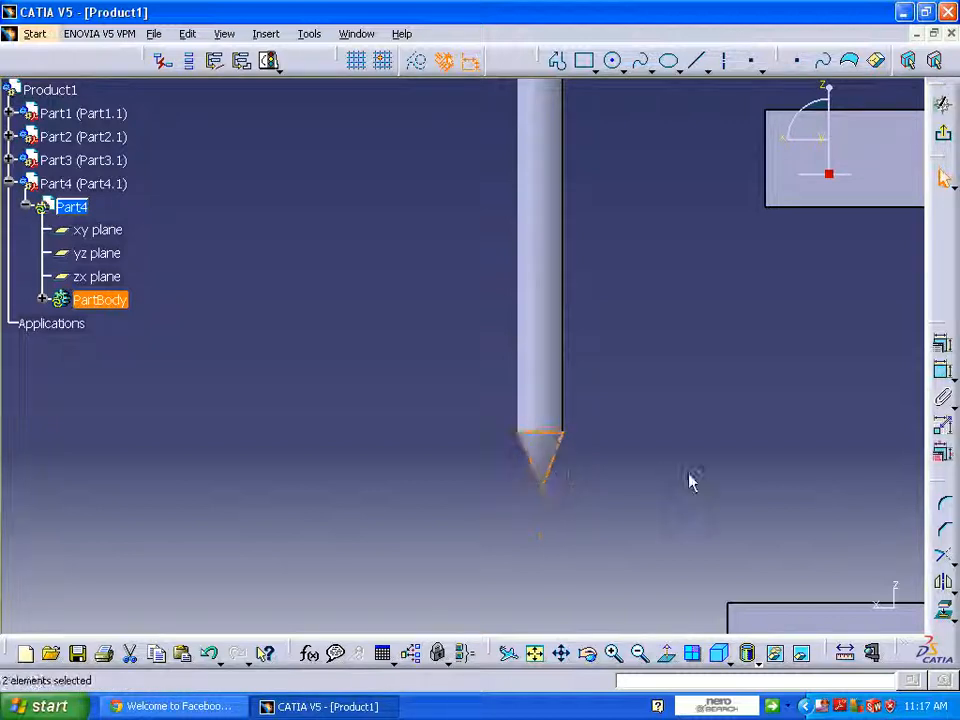
mouse_move(944, 348)
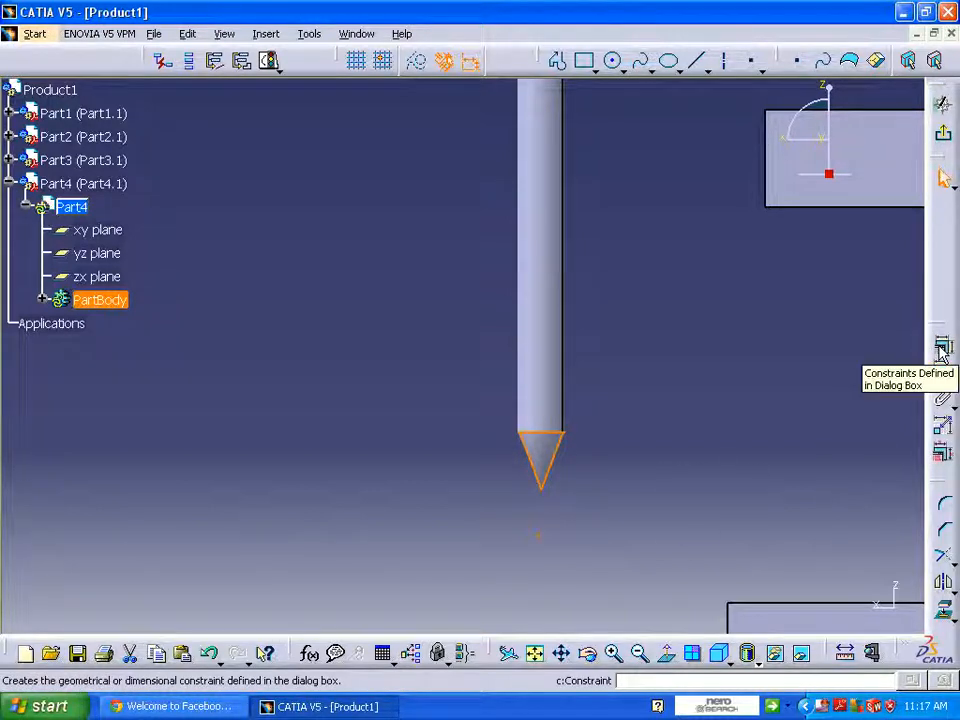
click(940, 348)
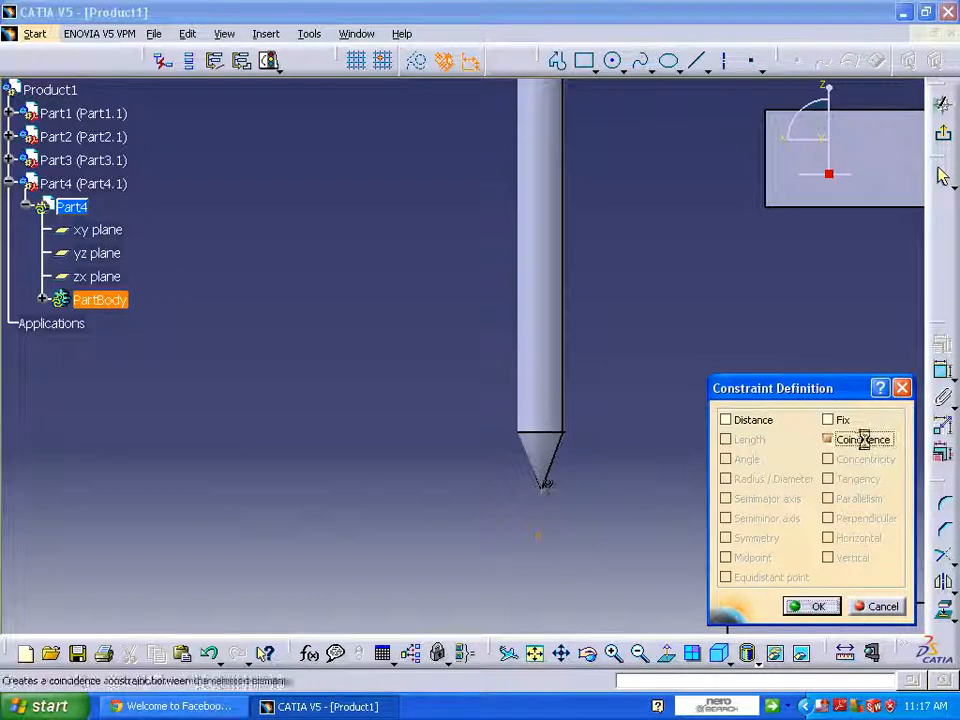
click(812, 606)
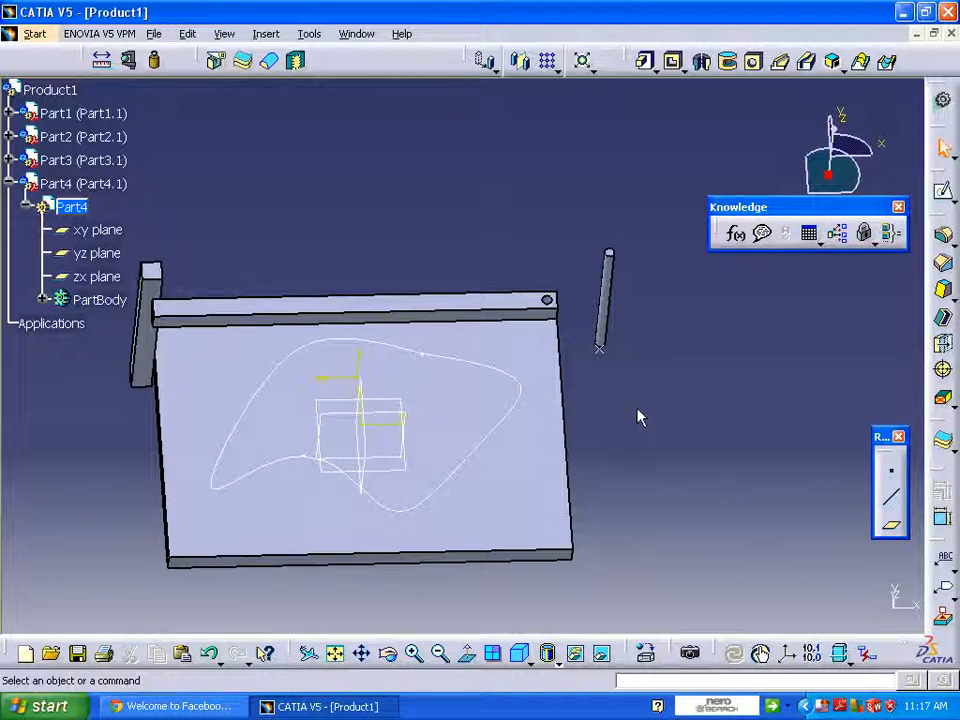
mouse_move(632, 412)
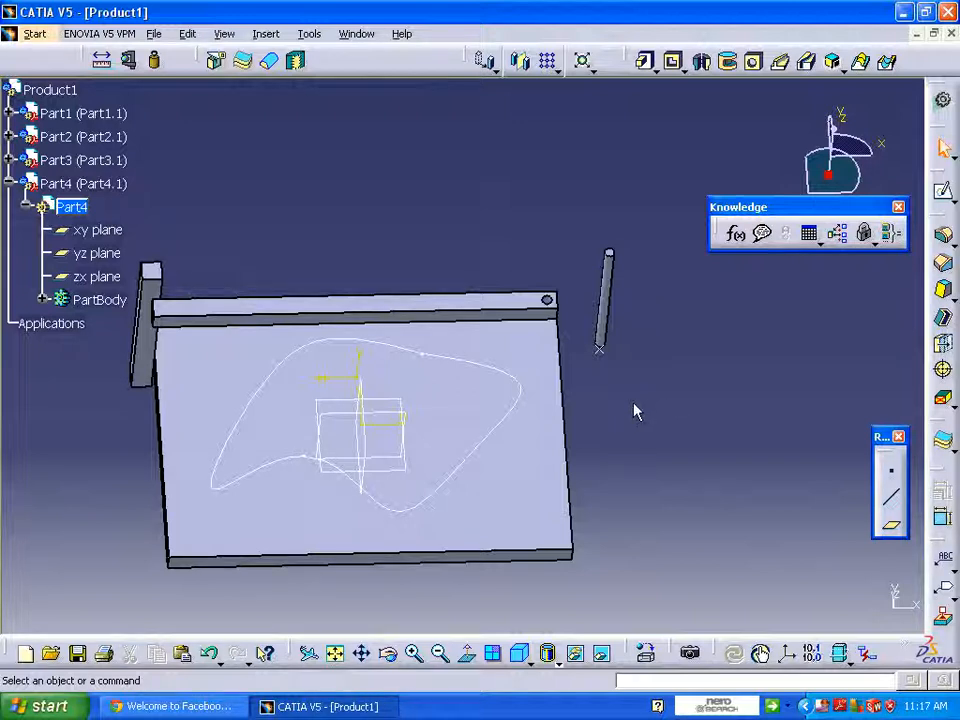
mouse_move(630, 406)
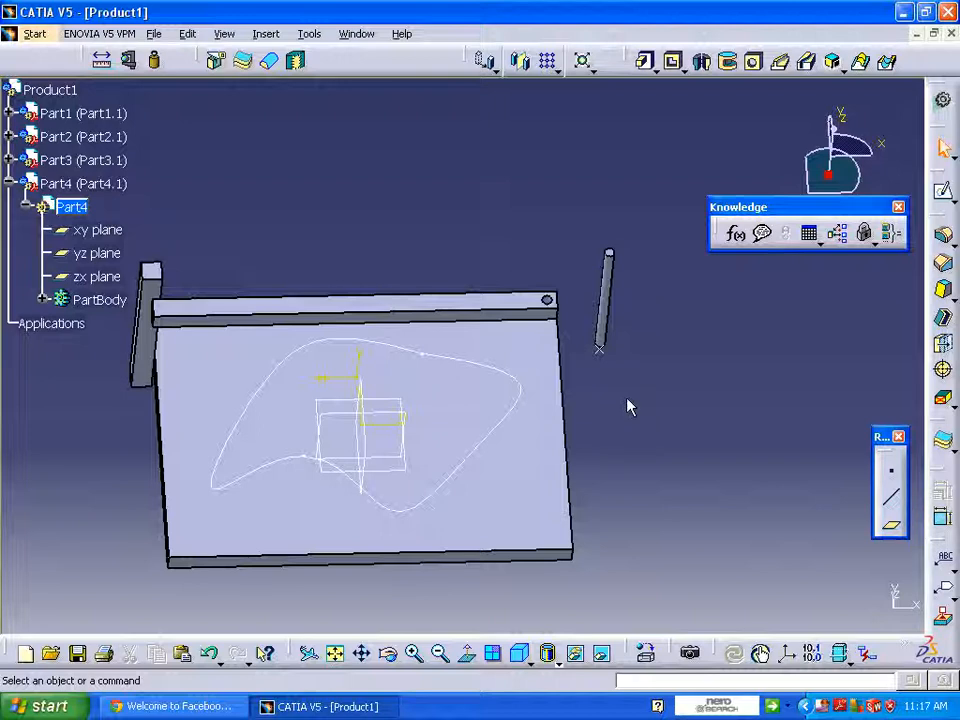